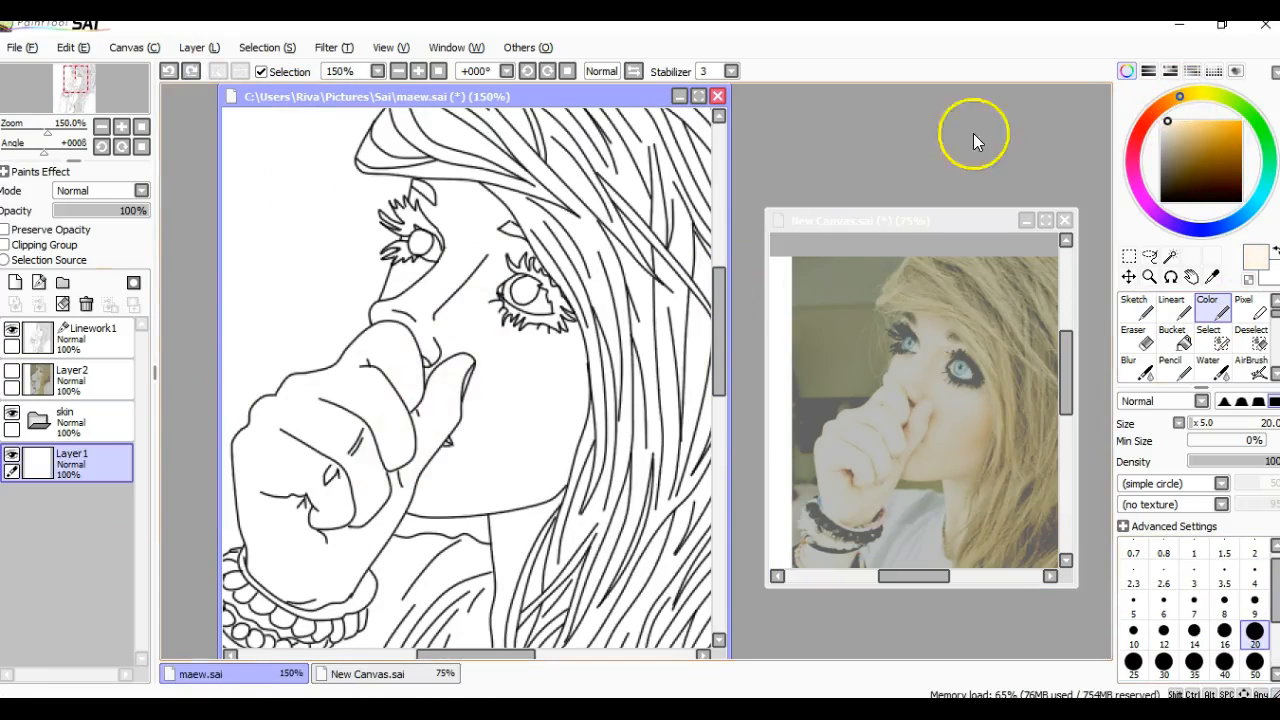
mouse_move(1085, 115)
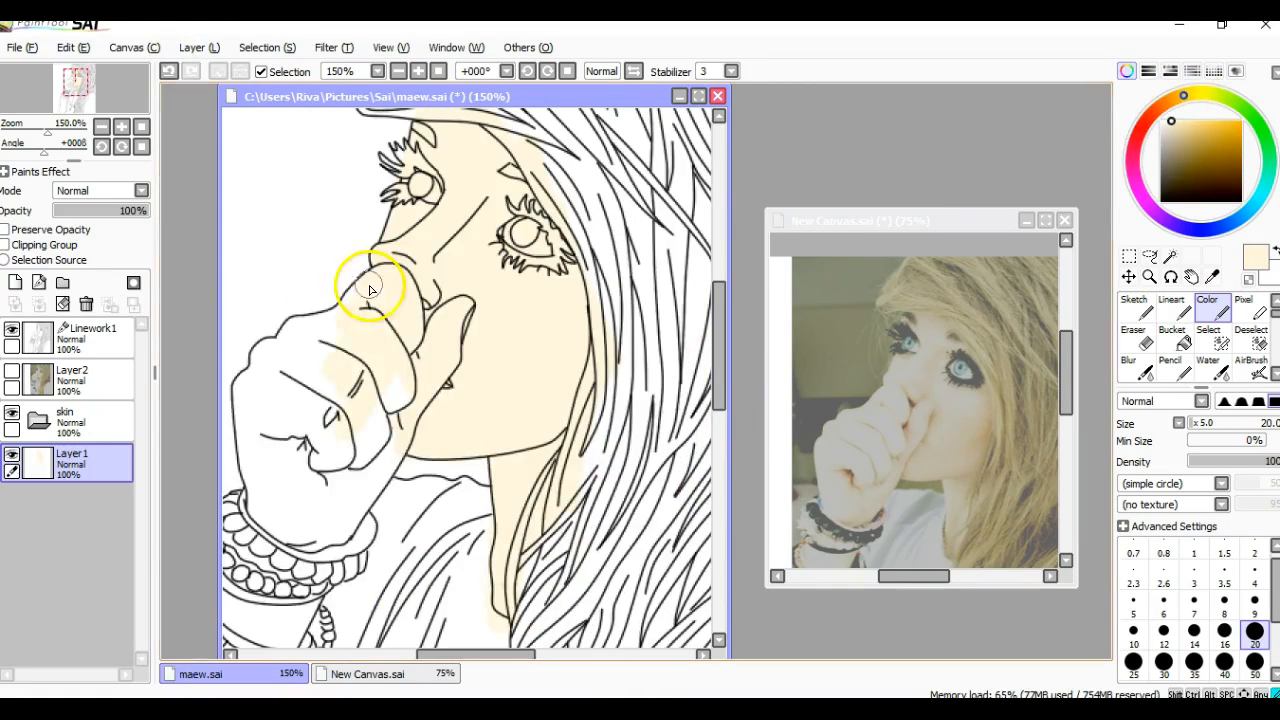
- Fill the face, hand and wrist pale skin, then airbrush orange shading on cheek and nose
left_click_drag(370, 288, 320, 533)
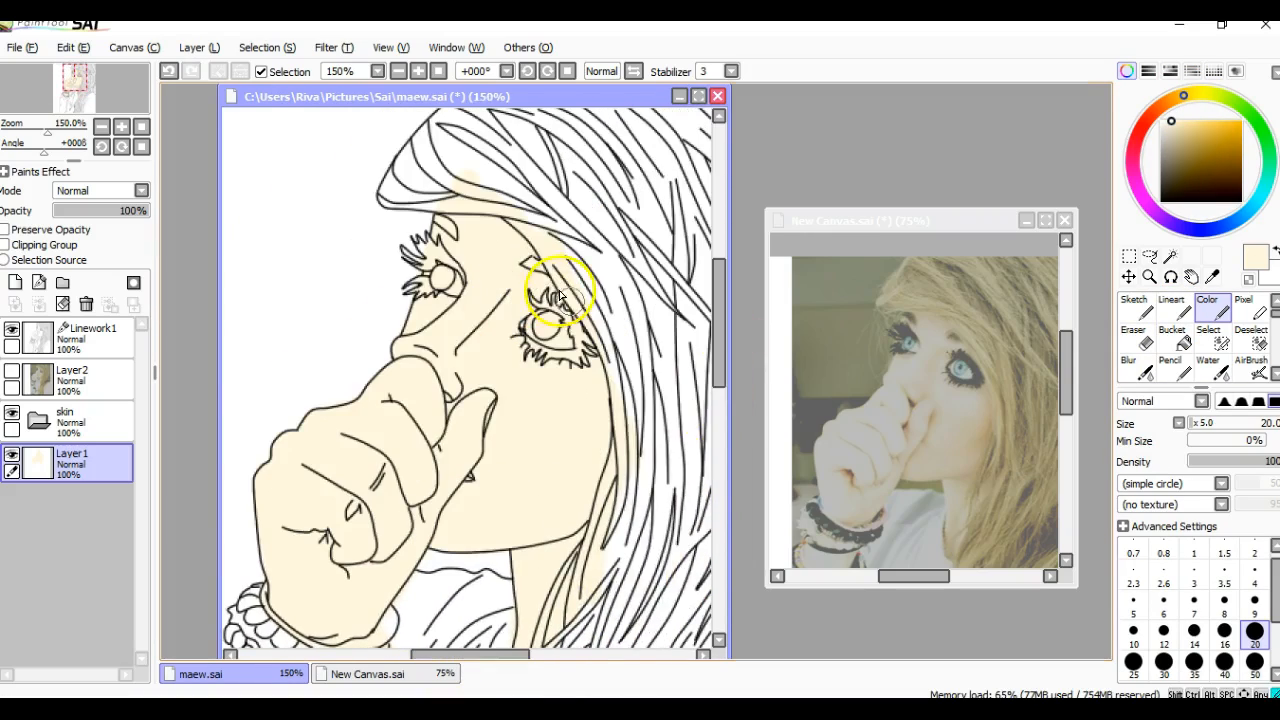
scroll("down", 3)
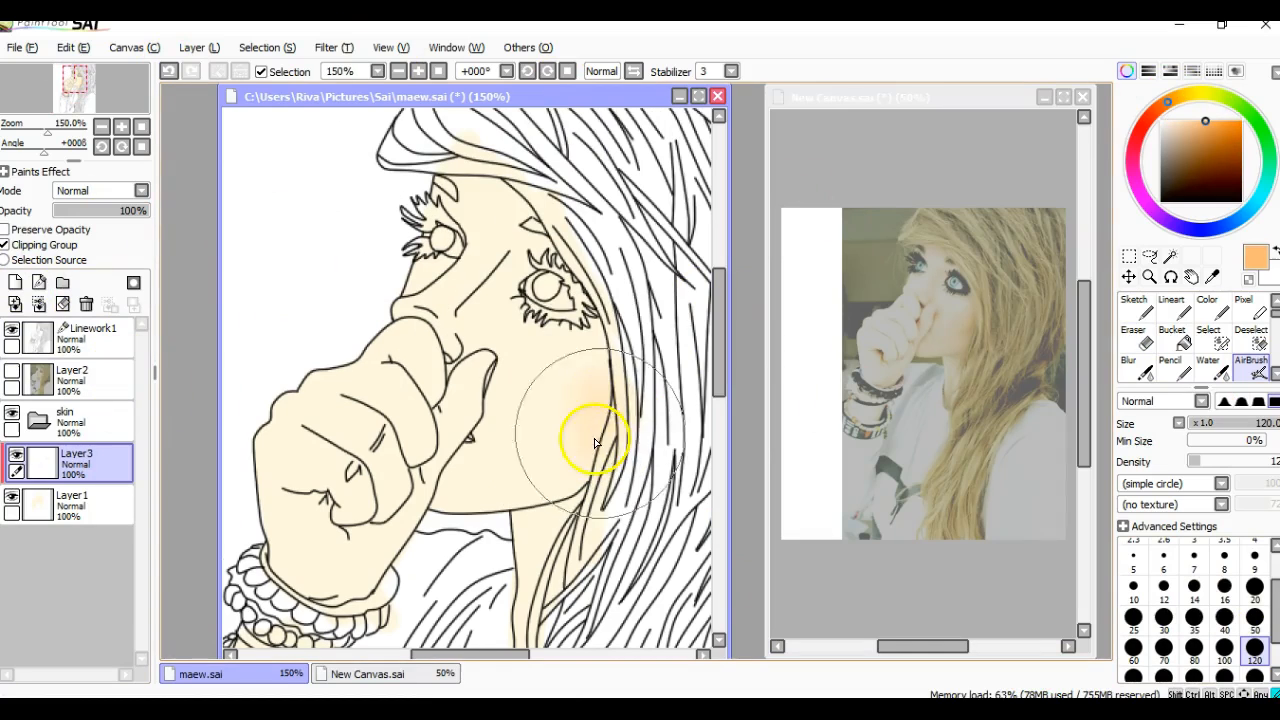
left_click(595, 440)
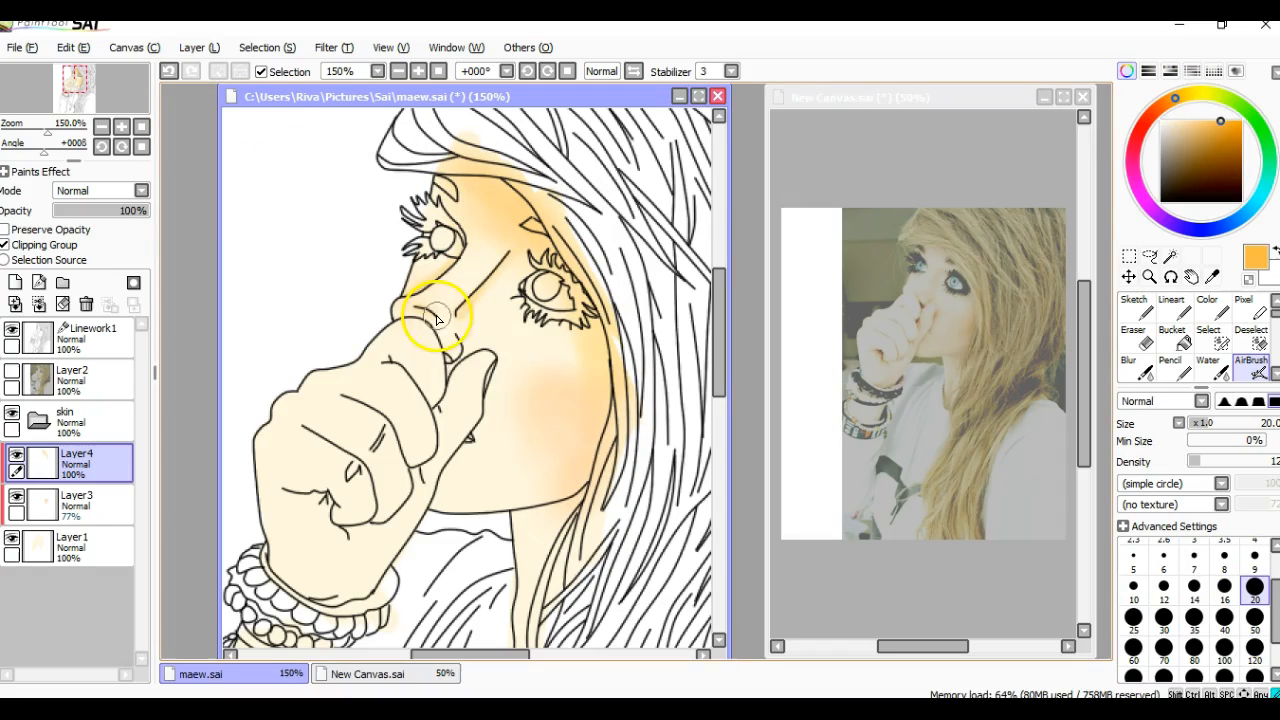
left_click(1193, 620)
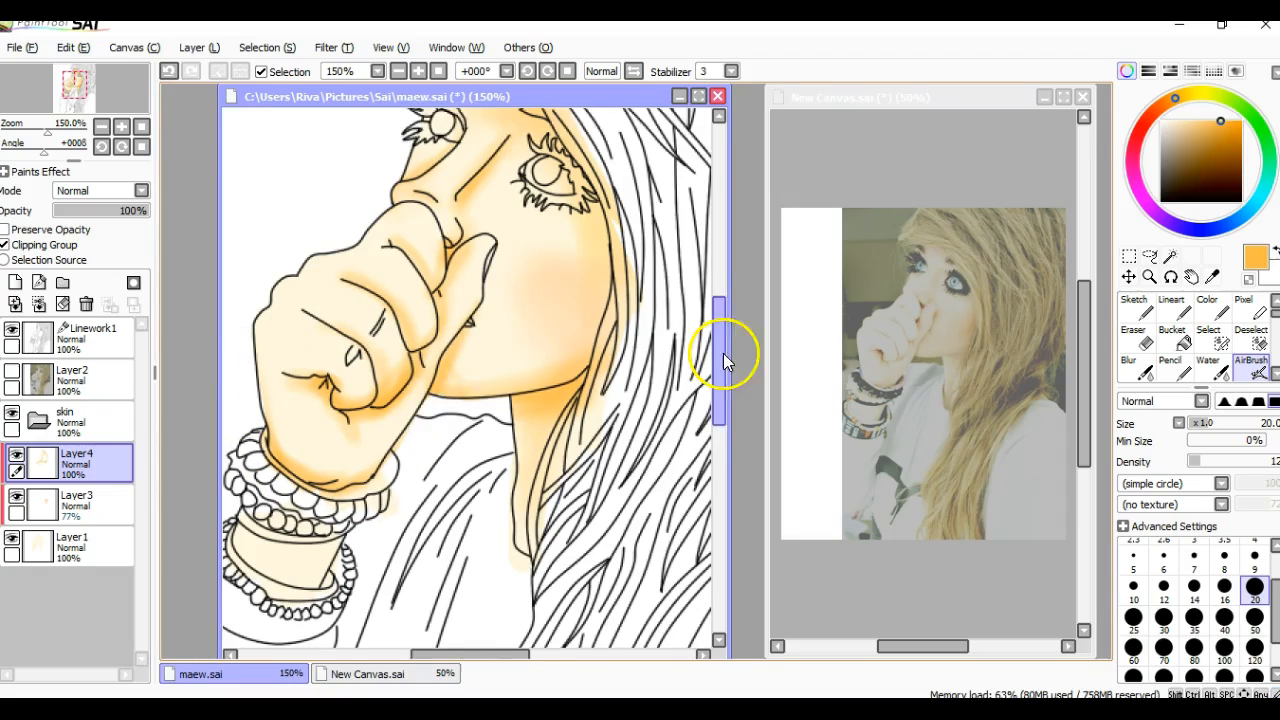
scroll("down", 3)
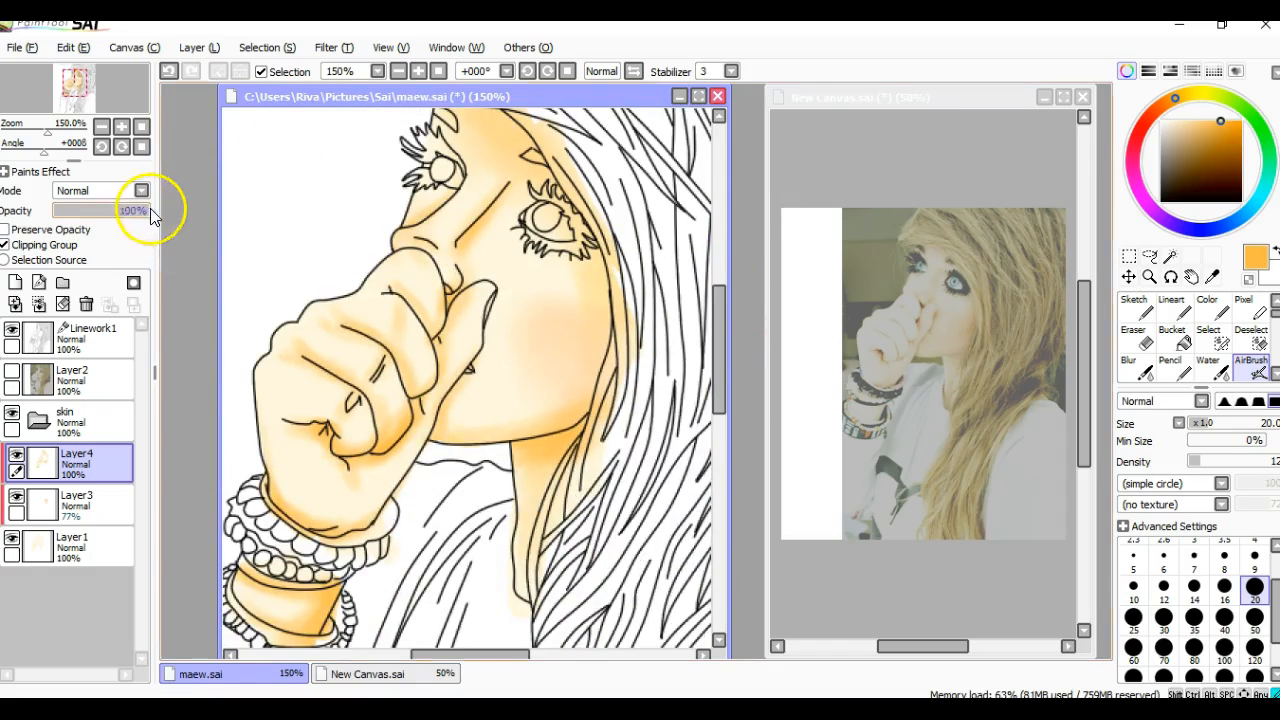
- Paint dark lashes and lower lash lines on both eyes
left_click(1120, 360)
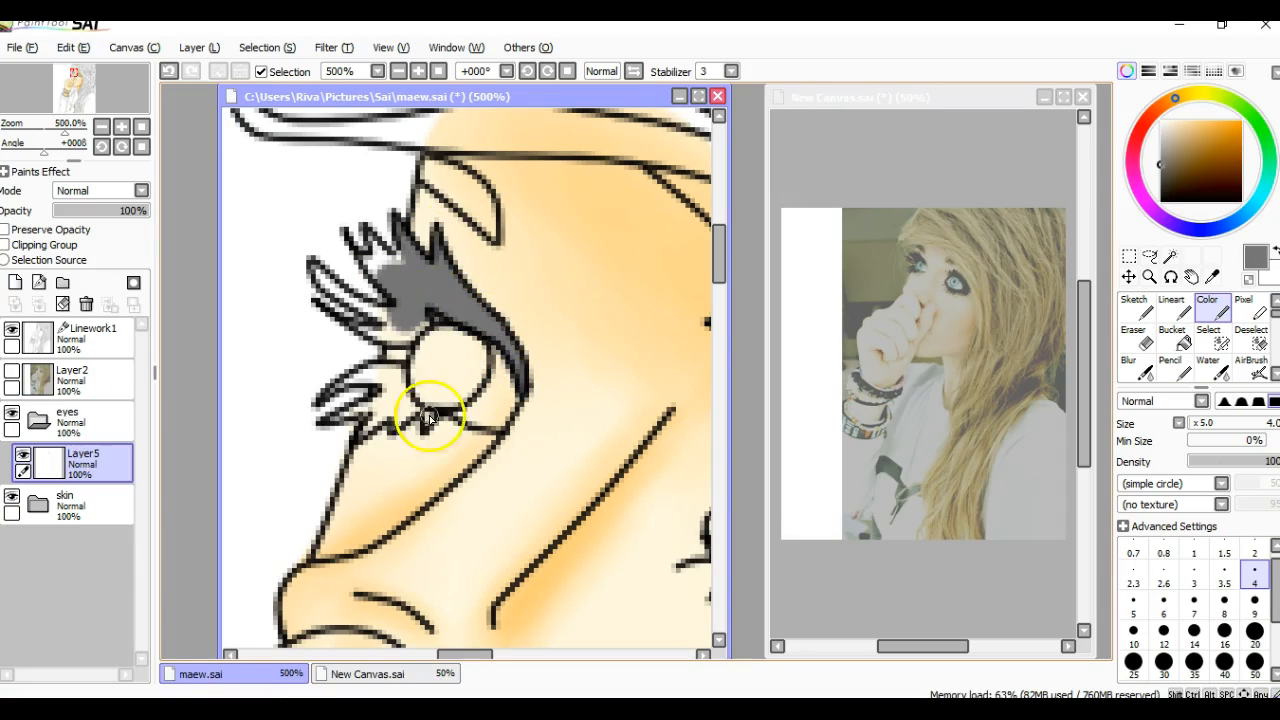
left_click_drag(430, 415, 390, 270)
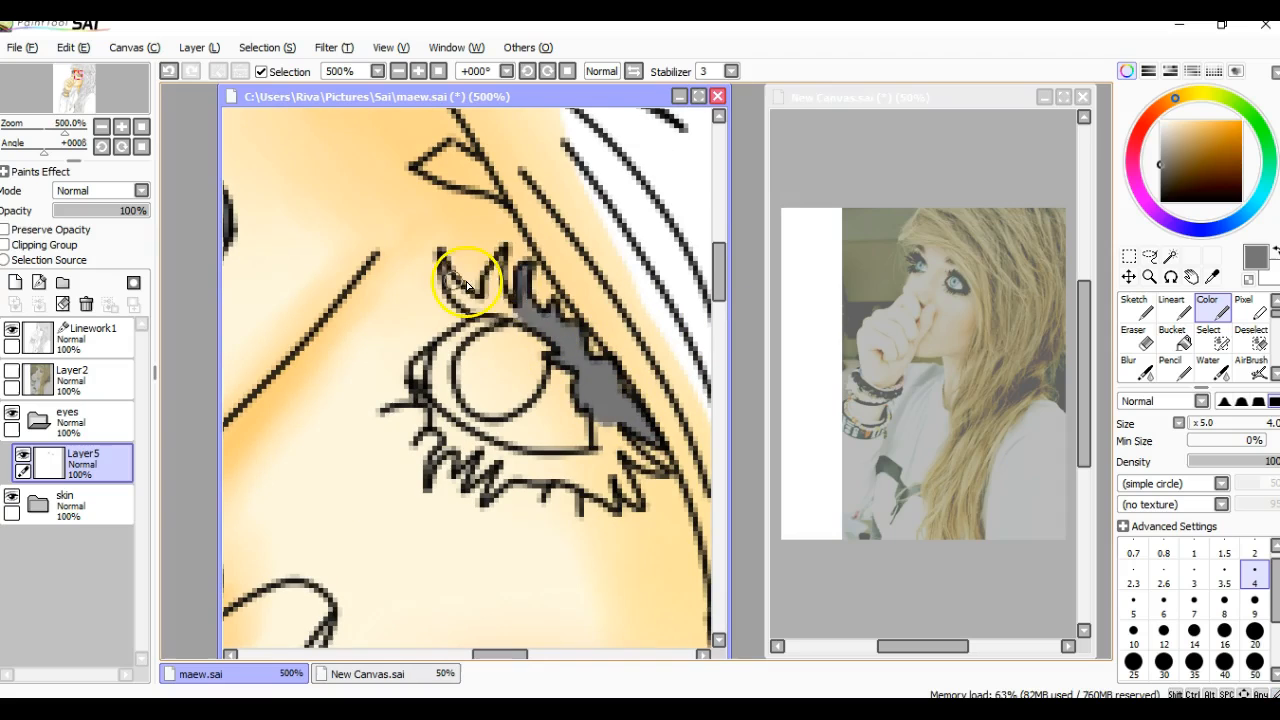
left_click_drag(465, 285, 565, 465)
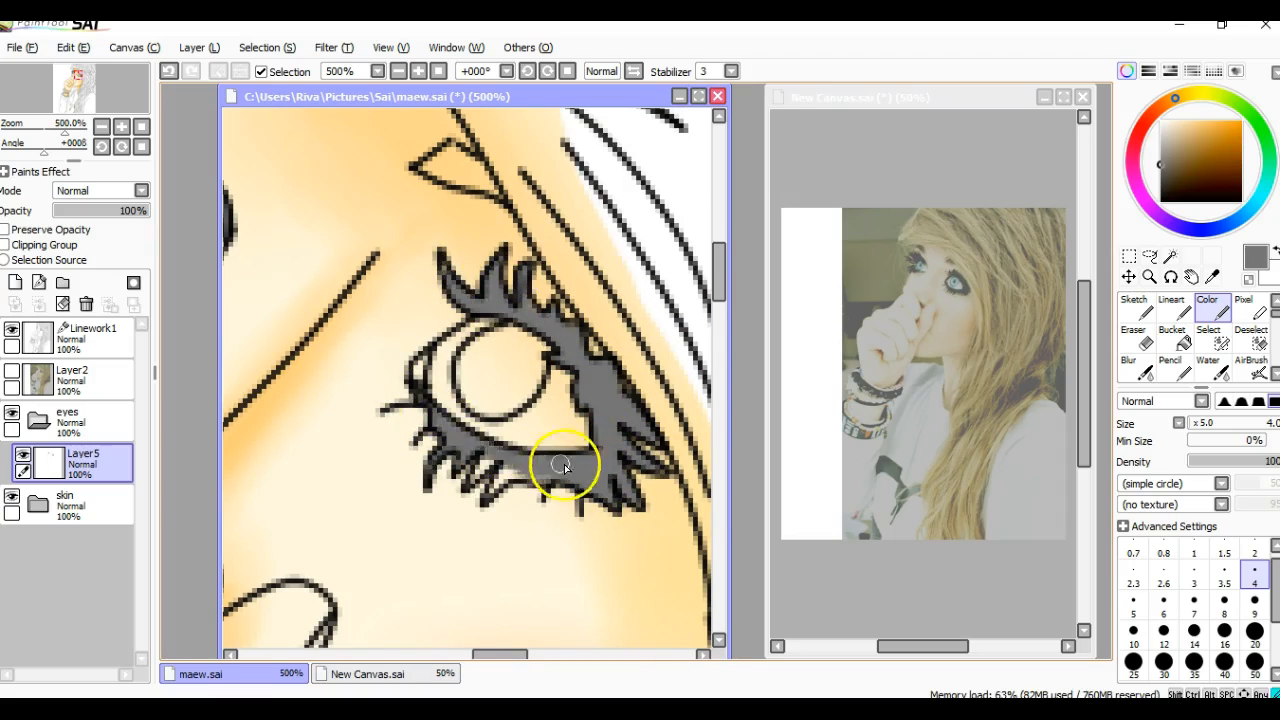
left_click(1135, 315)
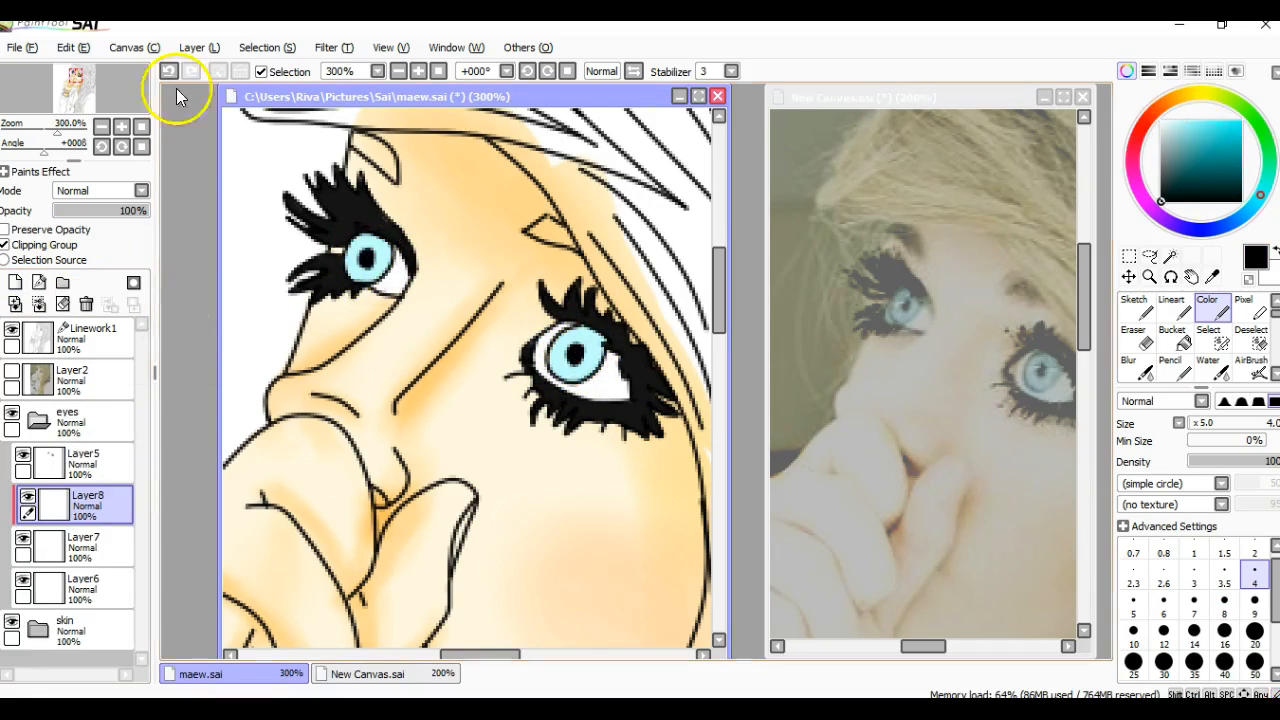
- Shade the irises darker blue on a new layer
left_click(75, 547)
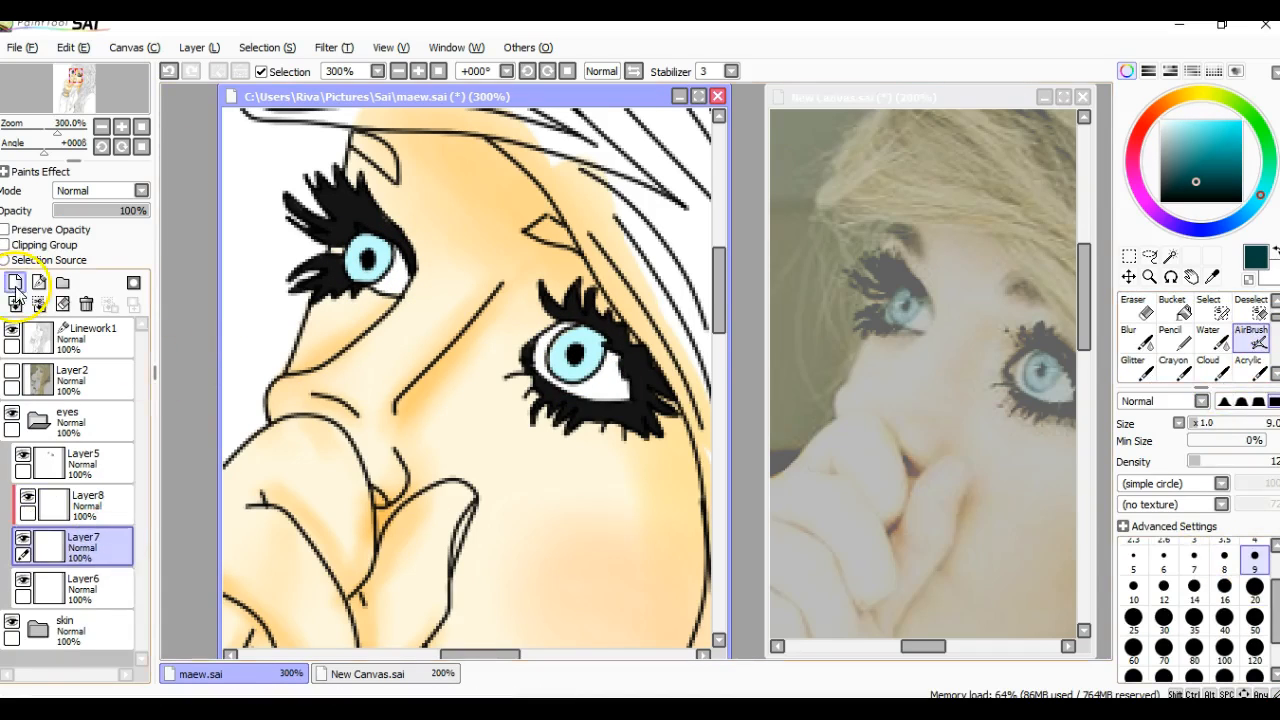
left_click(15, 283)
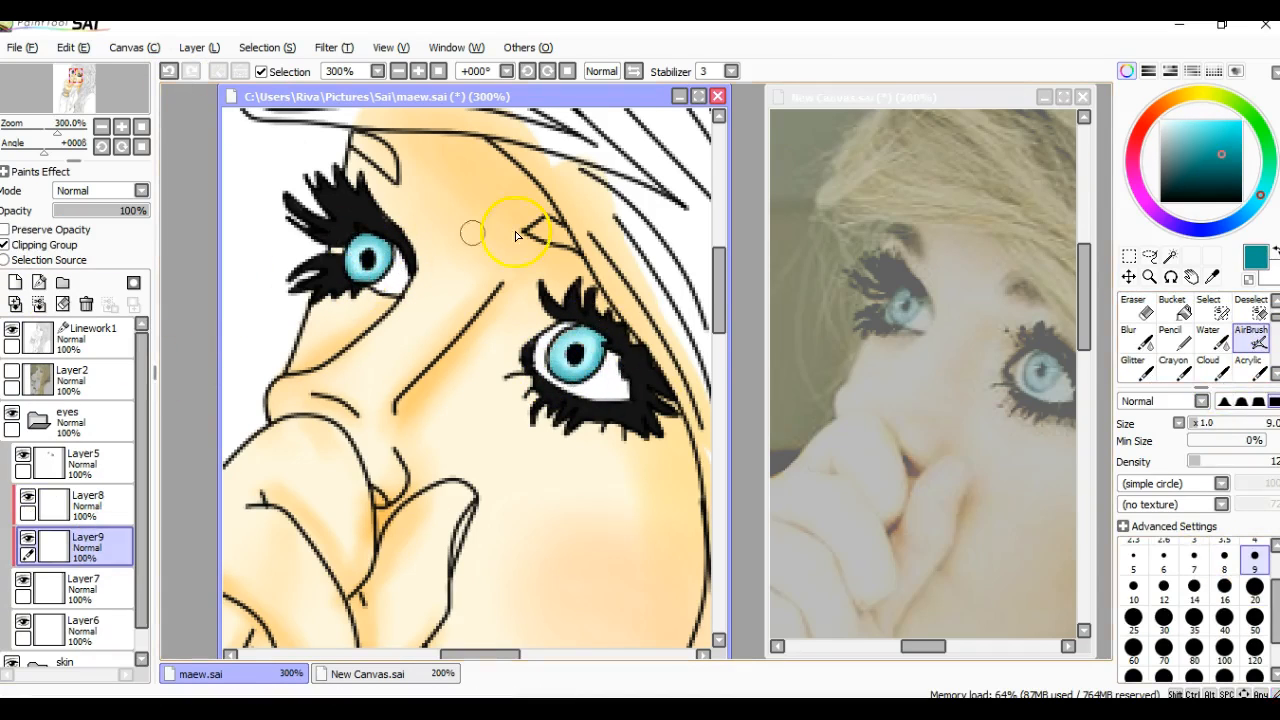
left_click(169, 71)
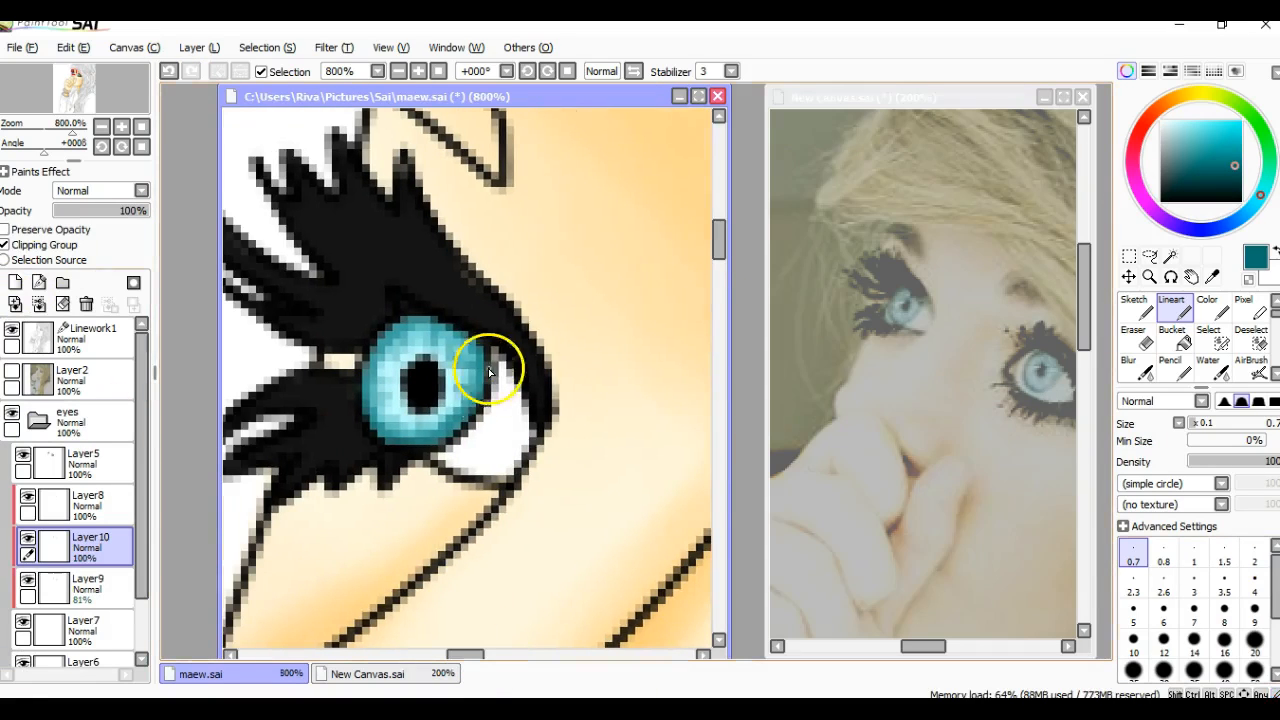
scroll("down", 3)
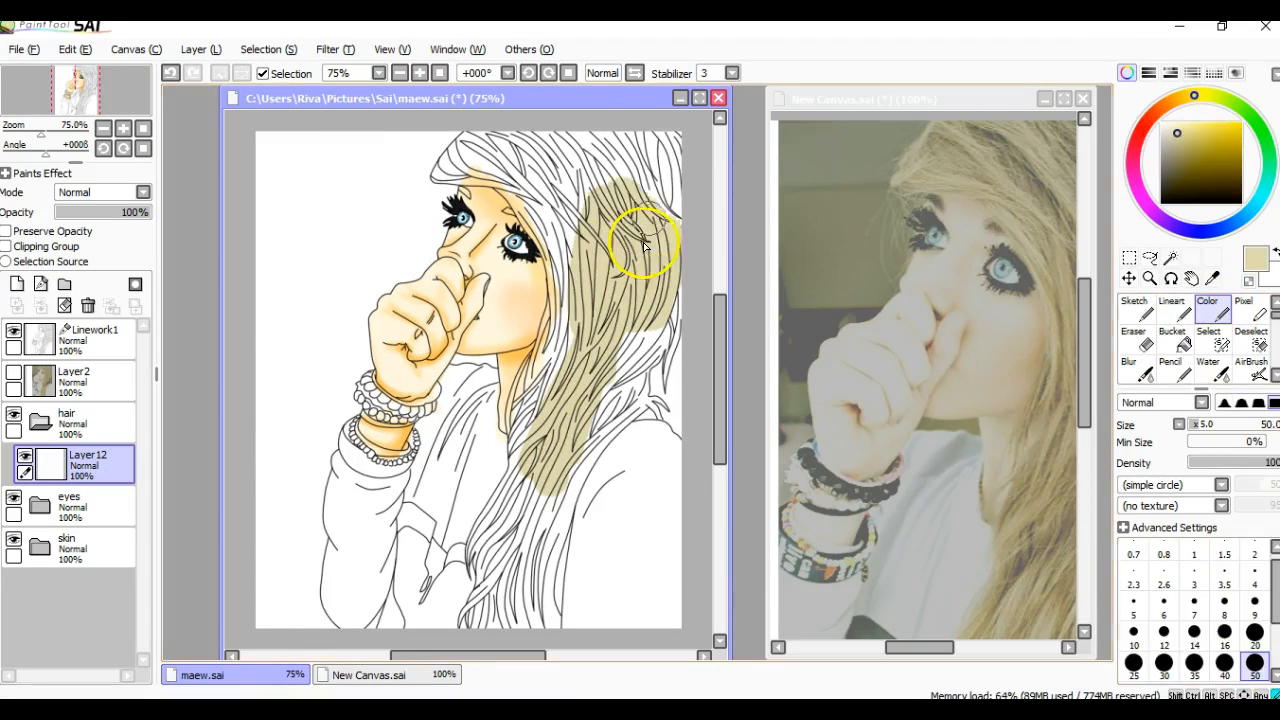
- Fill the long hair strands with golden beige colour
left_click_drag(645, 245, 580, 455)
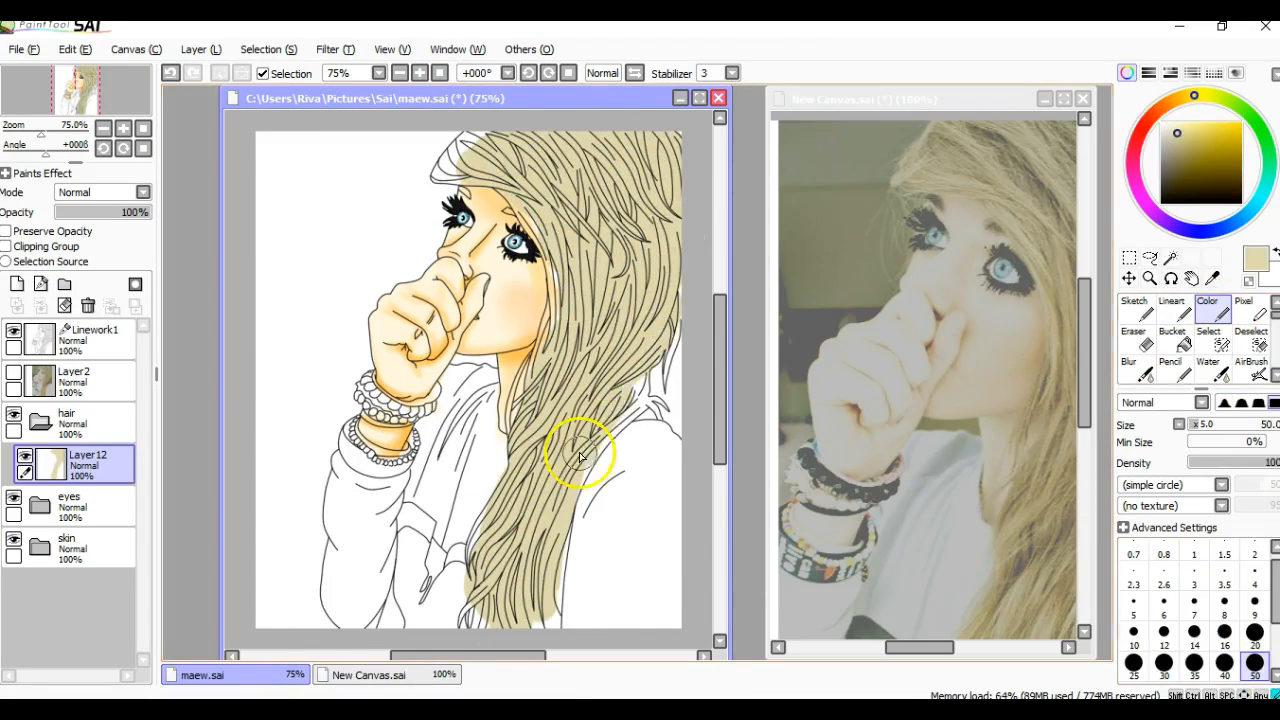
left_click(17, 284)
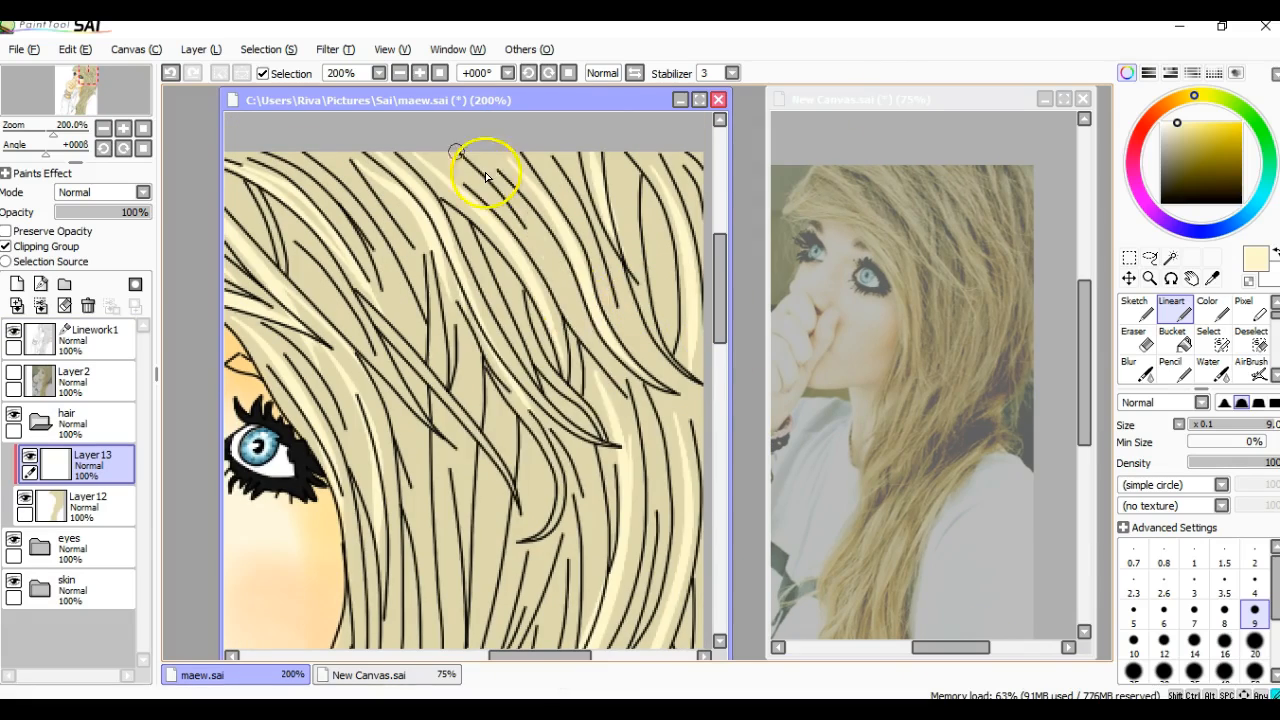
scroll("down", 3)
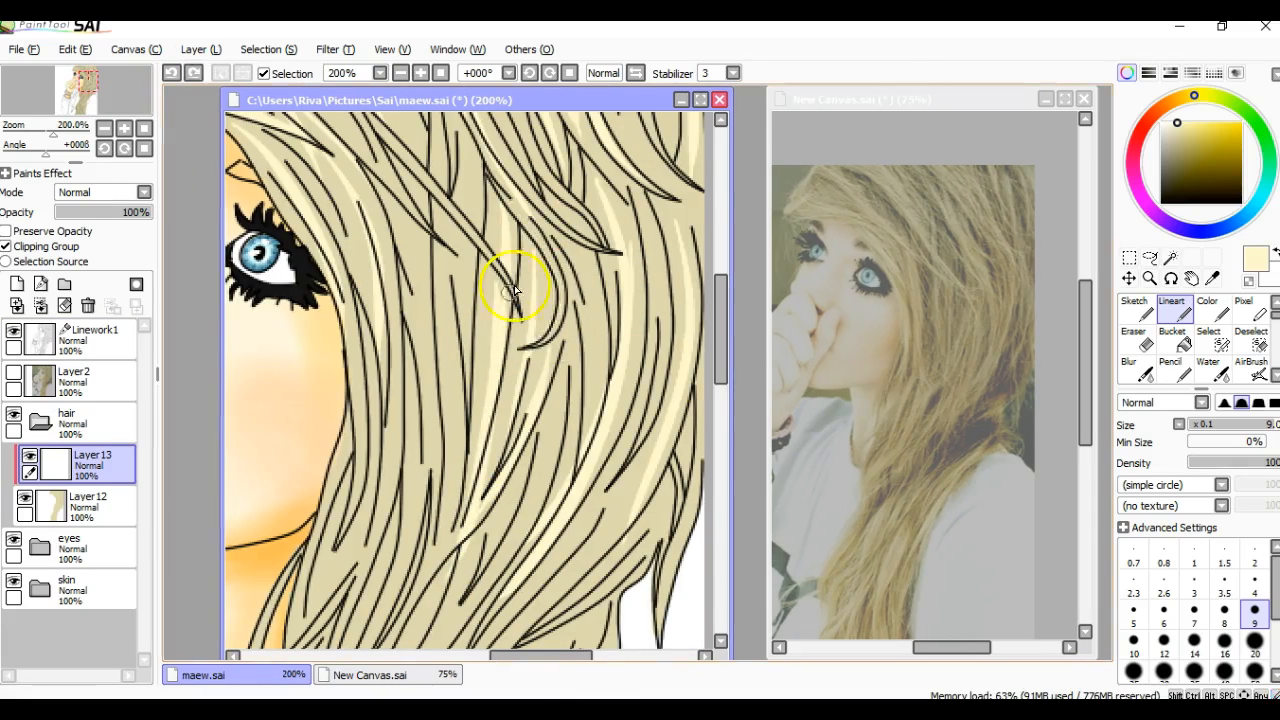
scroll("down", 3)
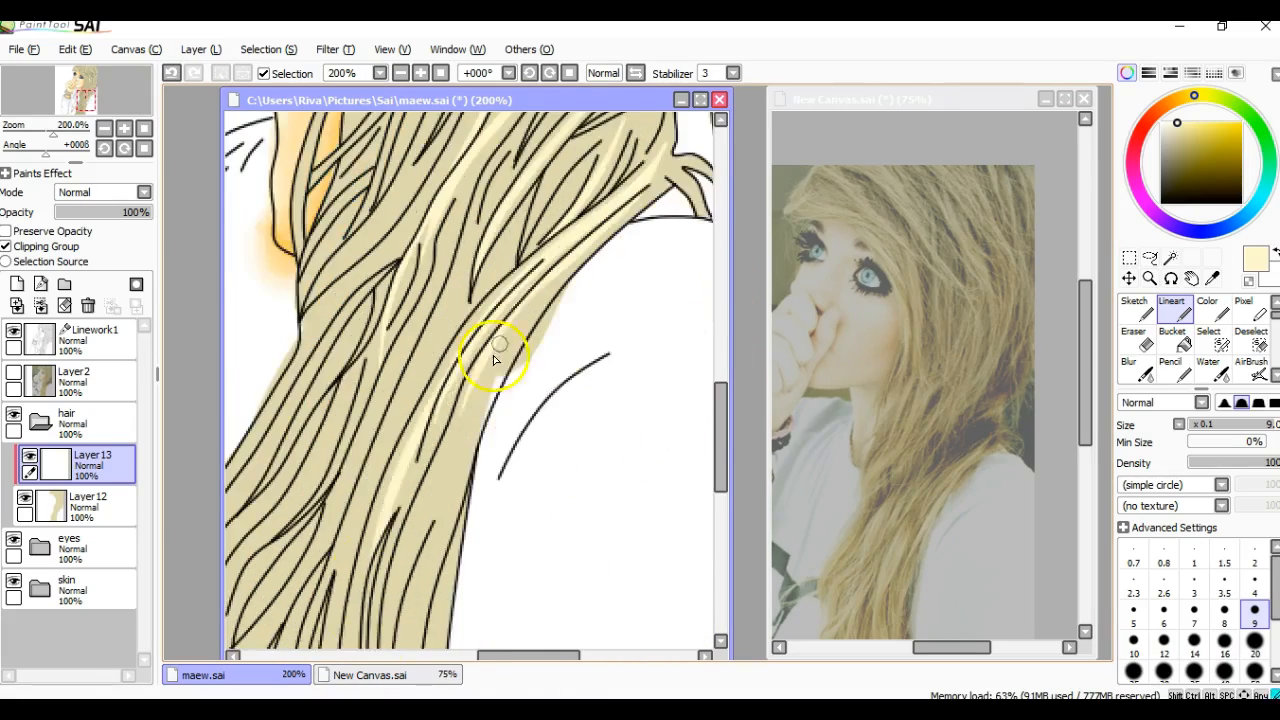
scroll("down", 3)
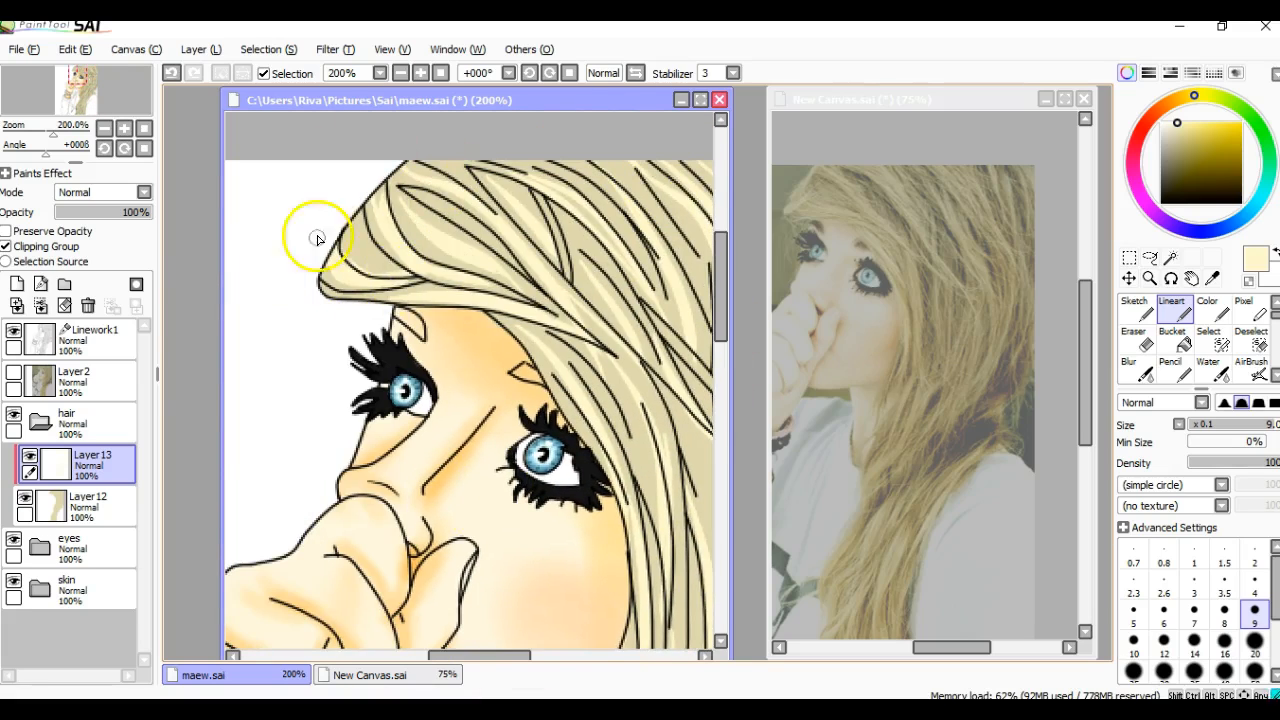
- Paint pale highlight strands through the hair and lower the shading layer to 71% opacity
left_click(1133, 355)
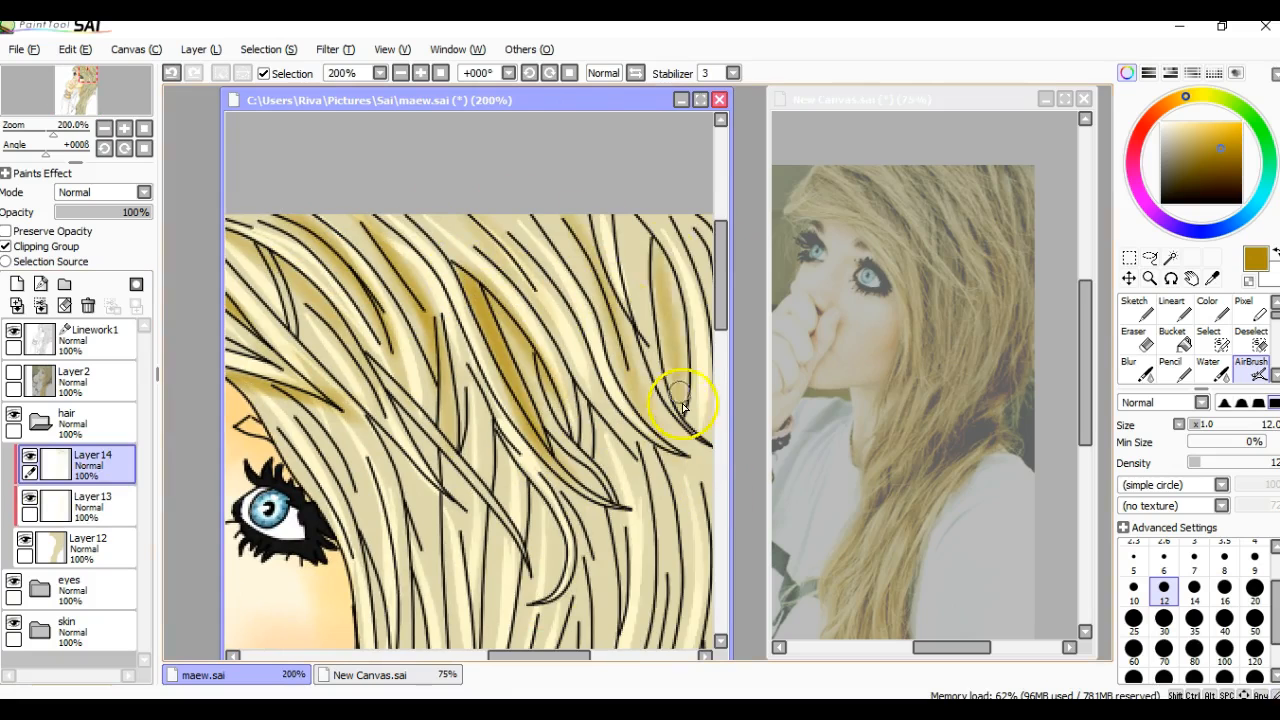
scroll("down", 3)
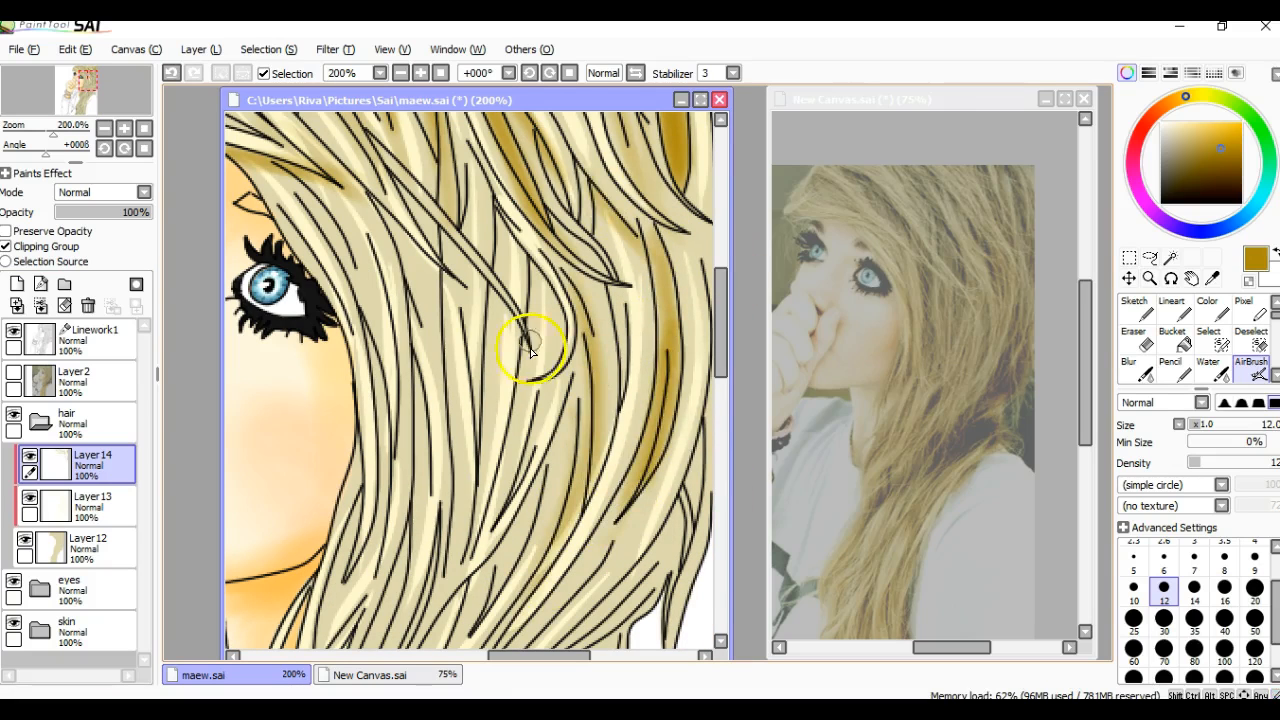
scroll("down", 3)
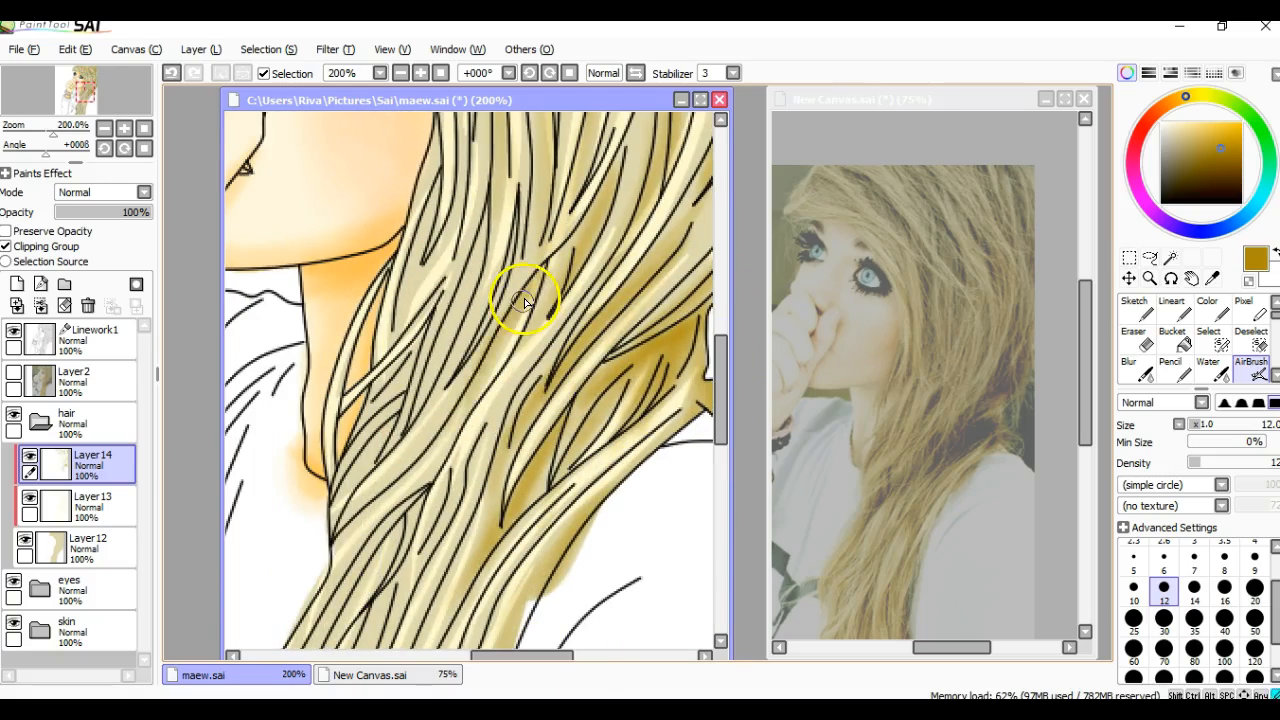
scroll("down", 3)
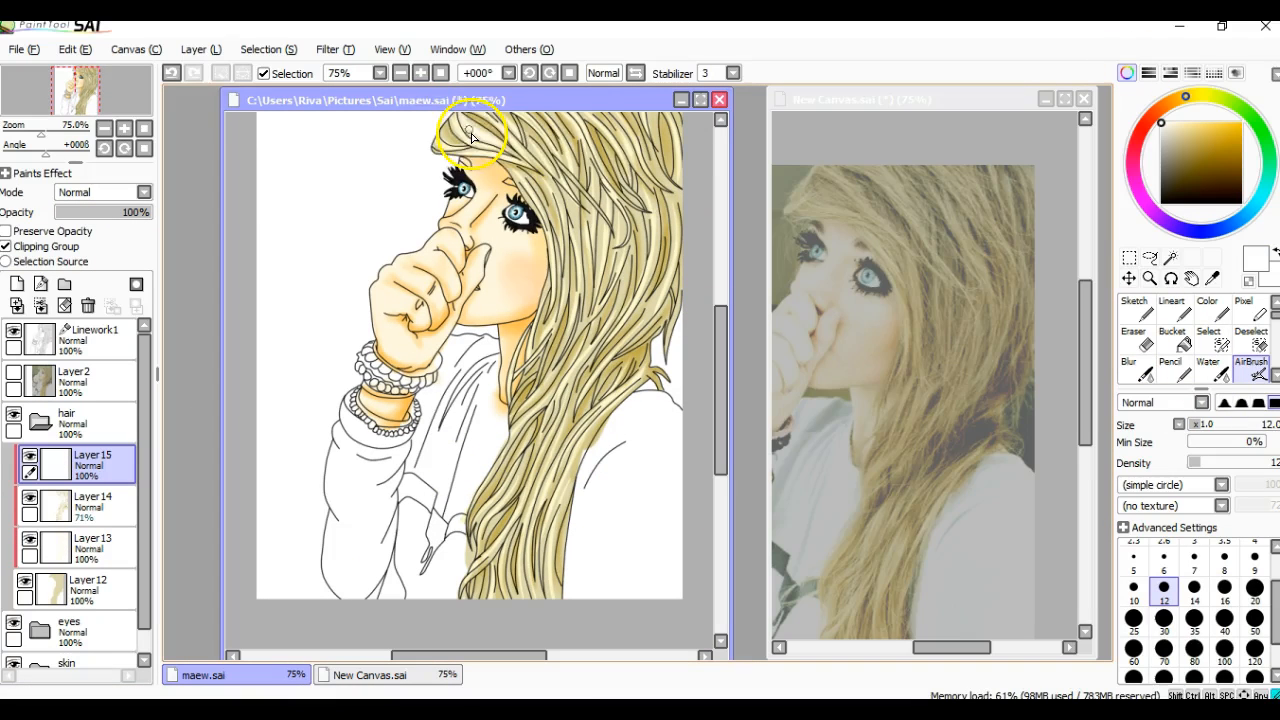
- Draw dark brown hair strands with the Lineart brush and lower that layer's opacity
left_click(1171, 305)
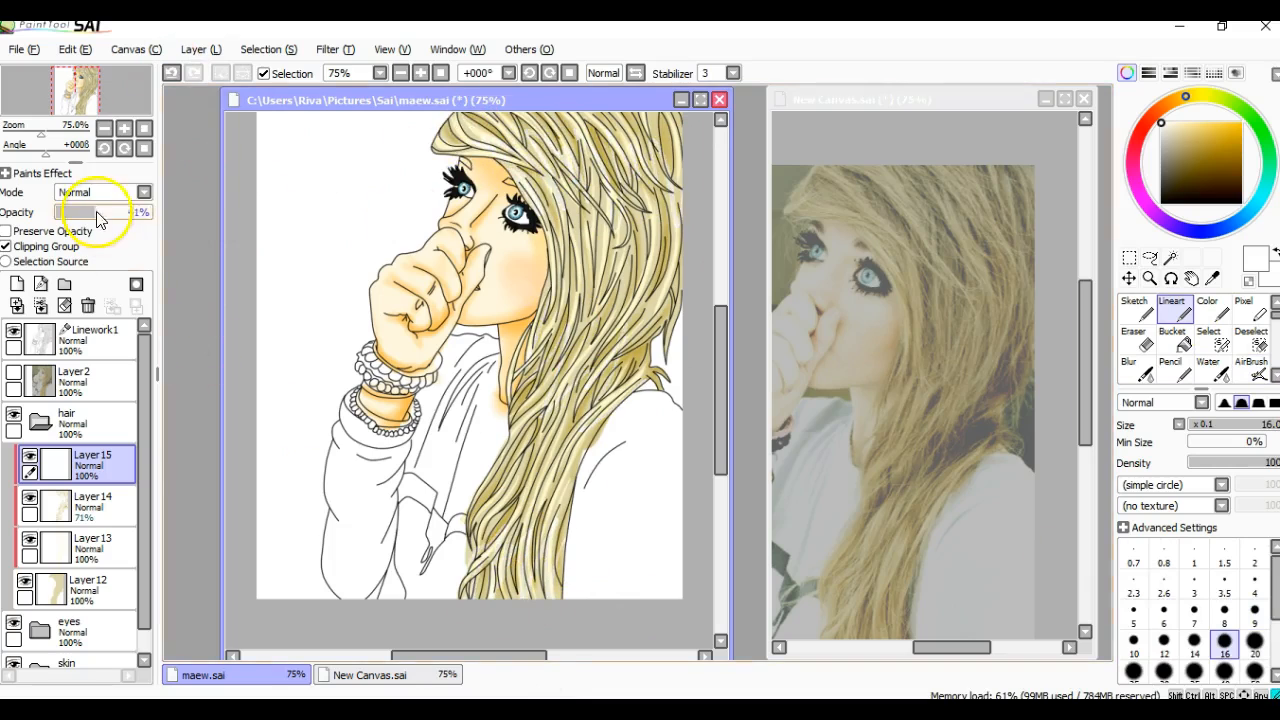
left_click_drag(62, 211, 98, 211)
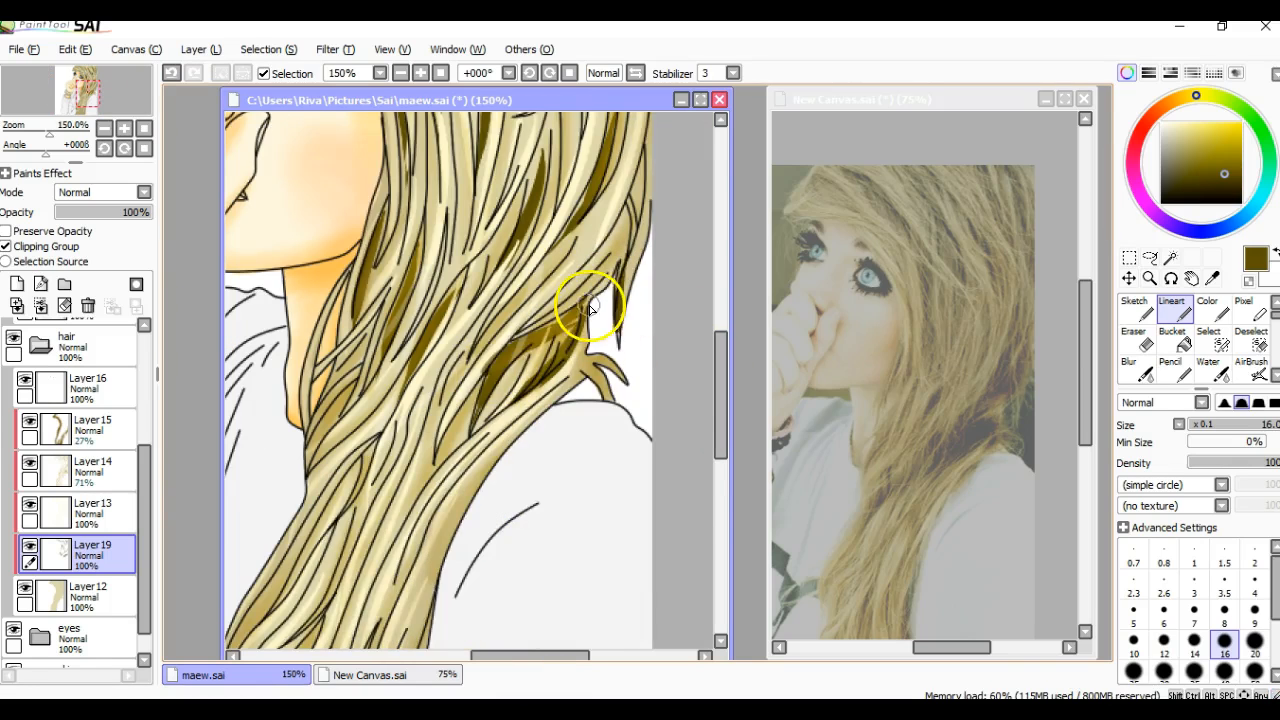
scroll("down", 3)
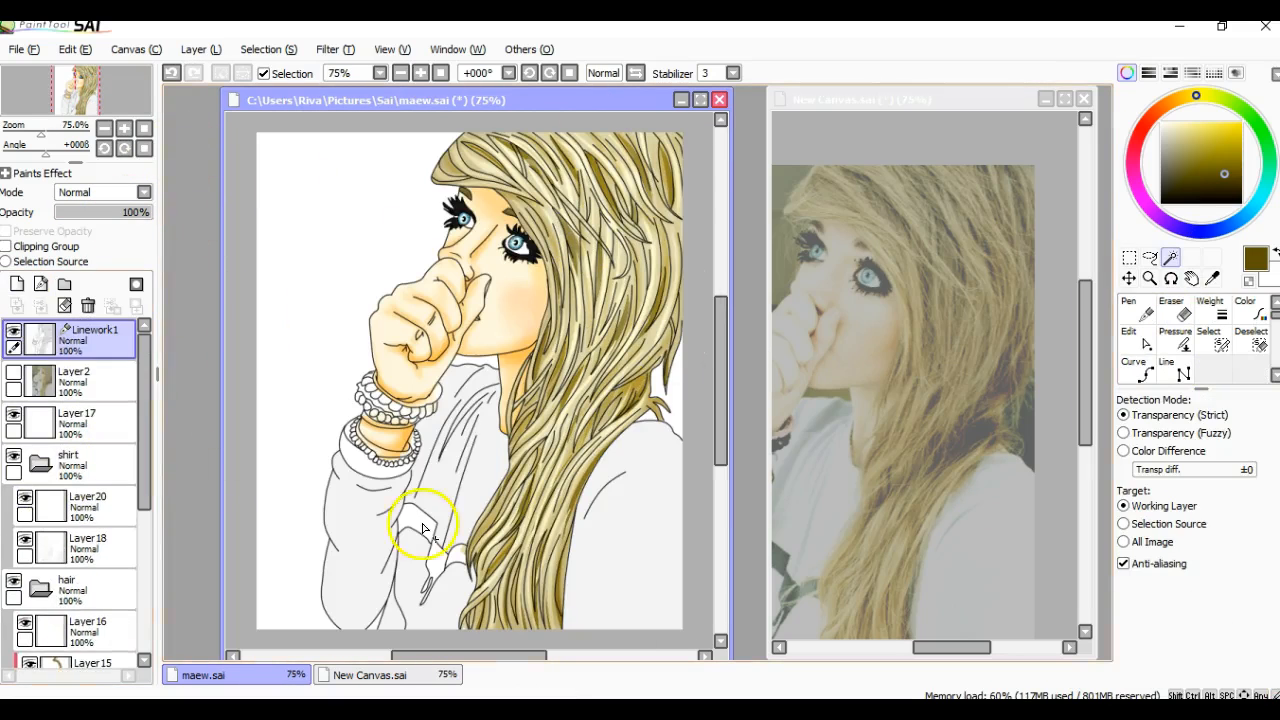
- Set up the bracelets folder and paint the first wrist band pink
left_click(400, 73)
type("2")
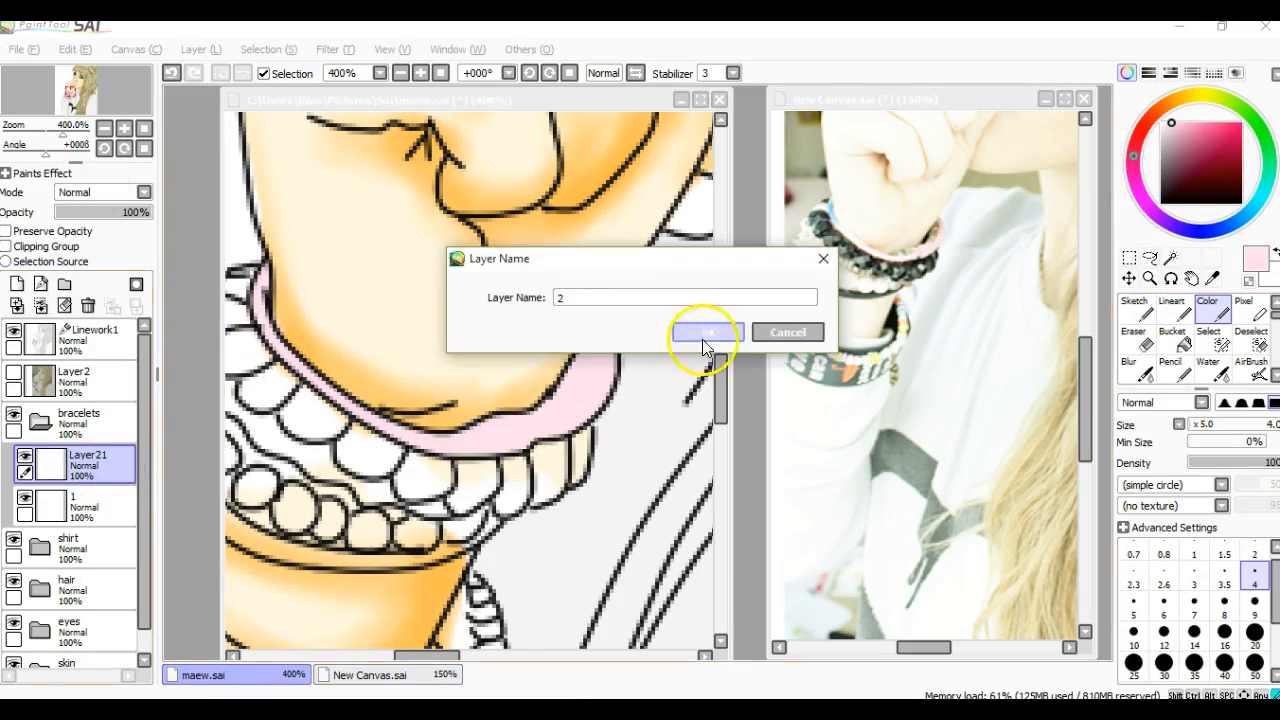
- Name the layer '2', colour cream and rainbow beads, and fill the wristband black
left_click(708, 332)
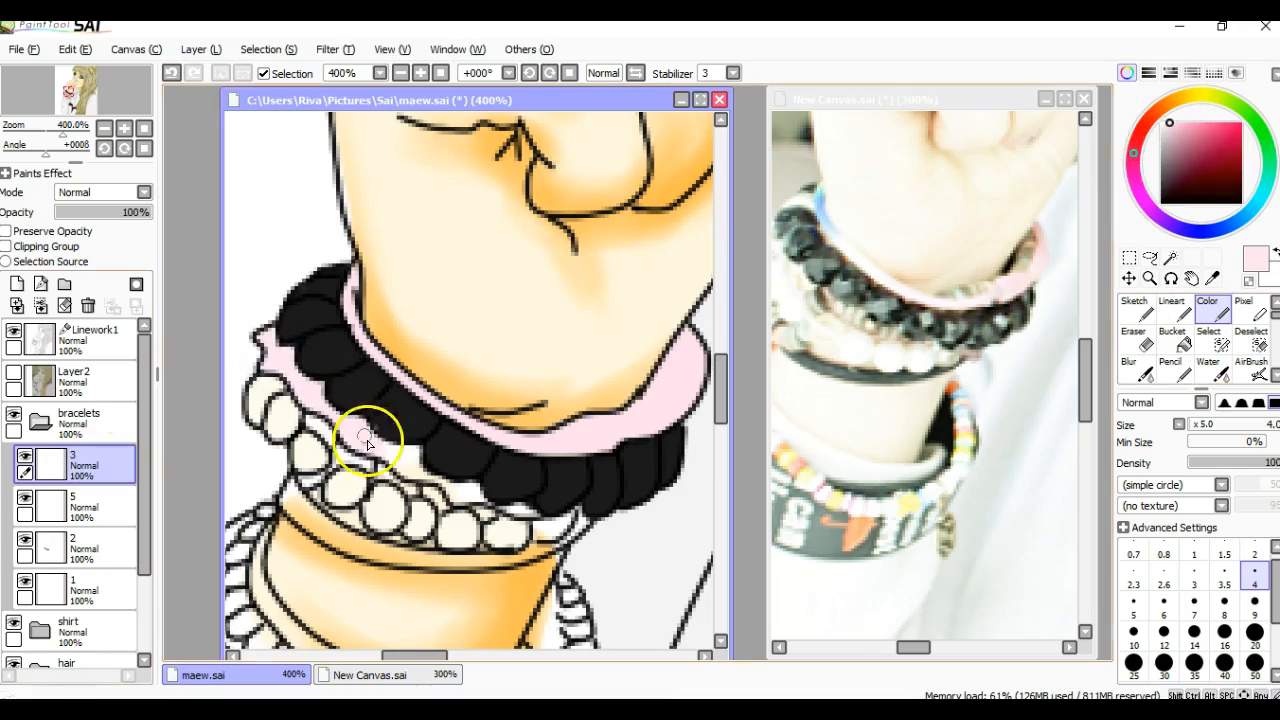
left_click(1133, 331)
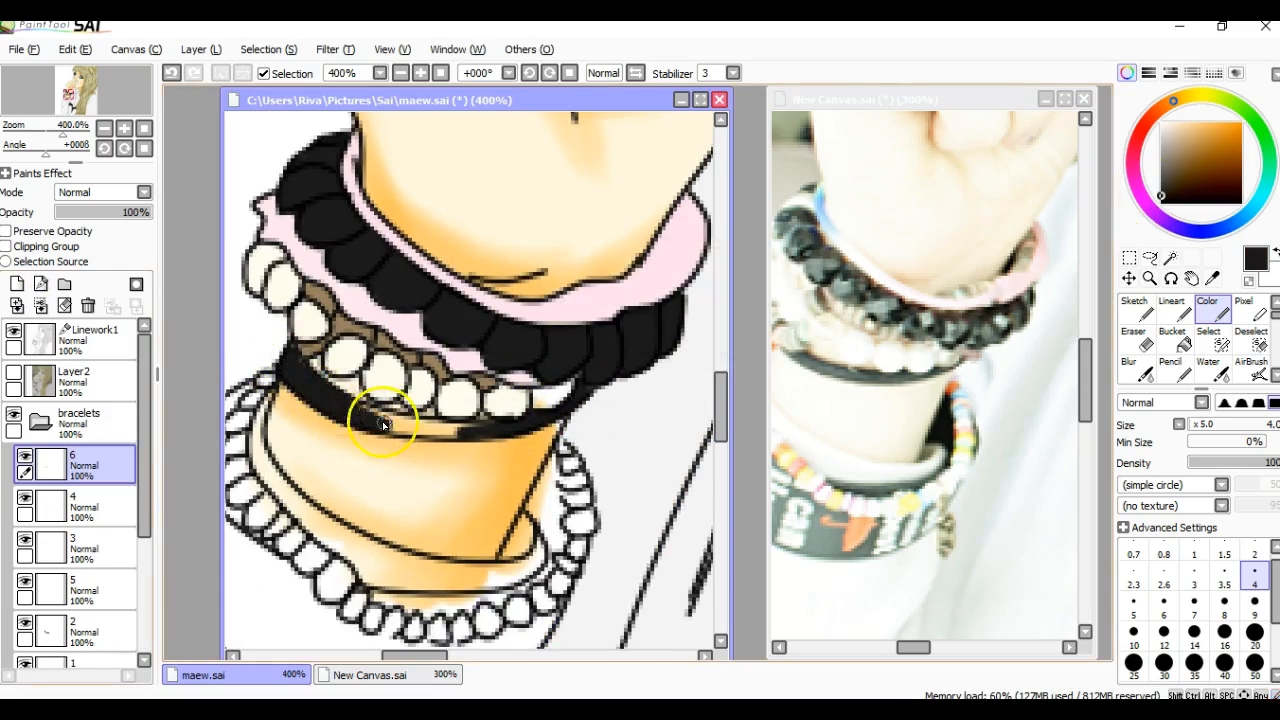
scroll("down", 3)
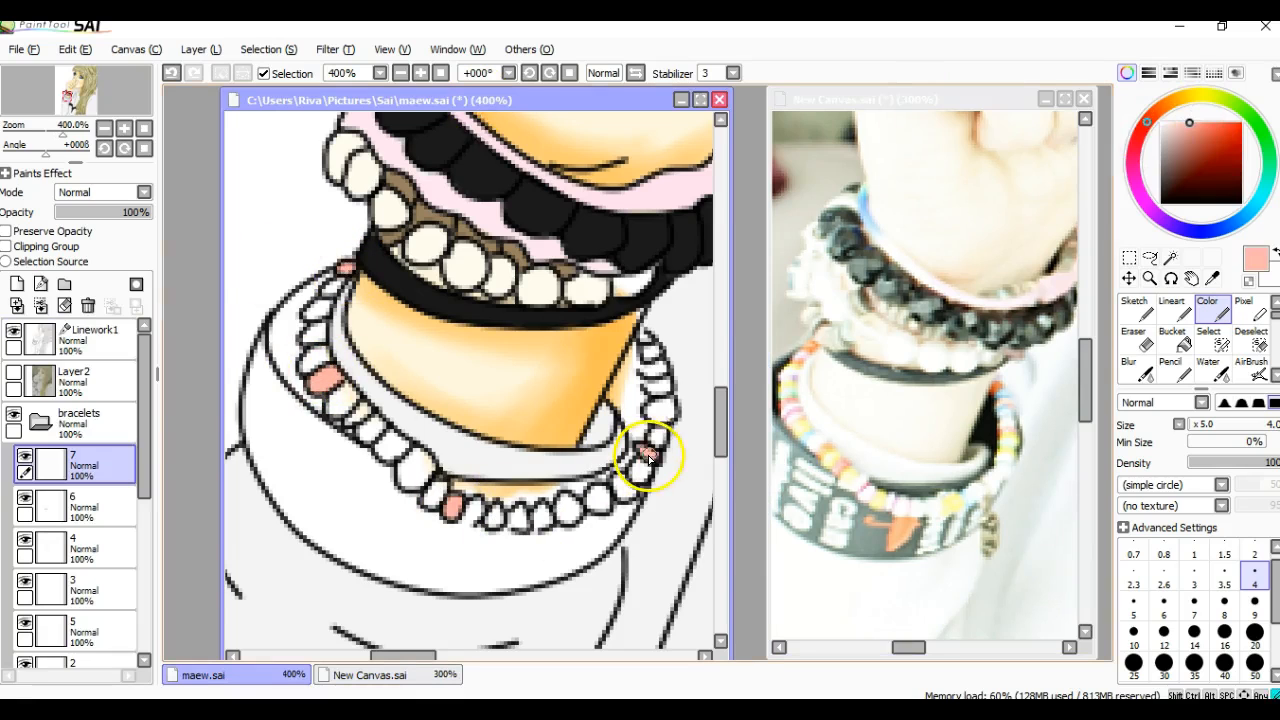
left_click(315, 365)
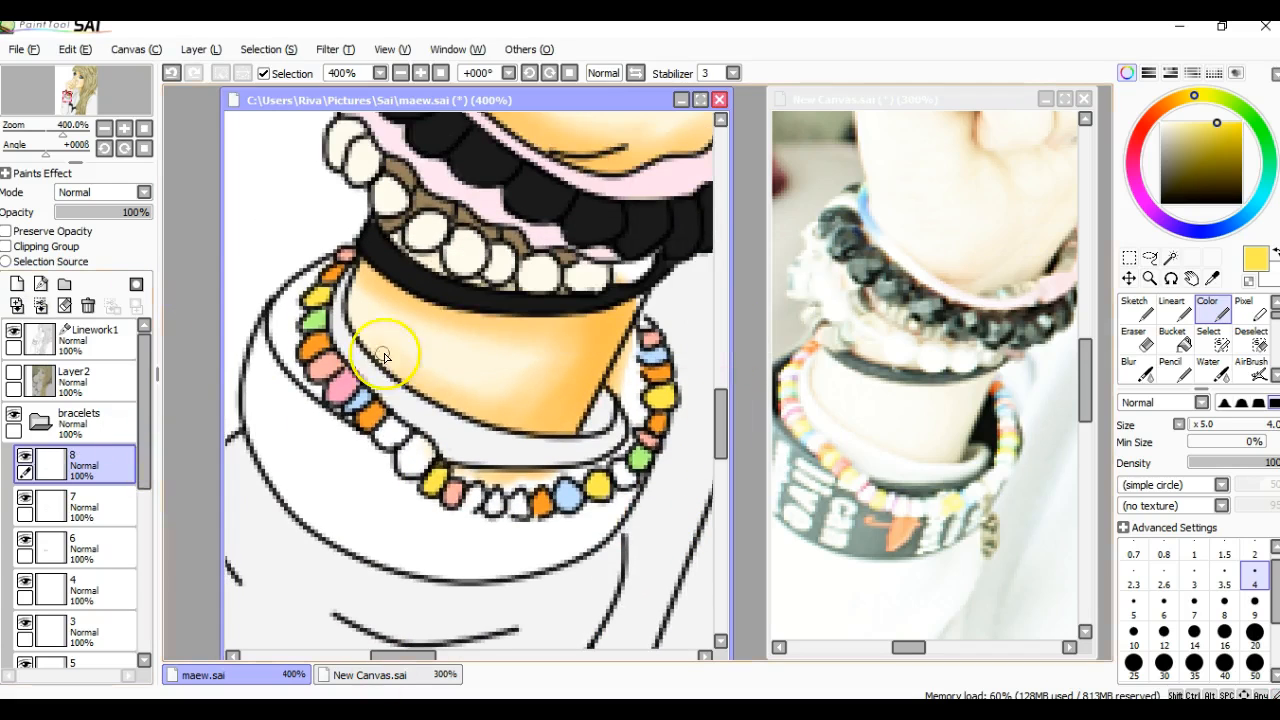
left_click(1172, 331)
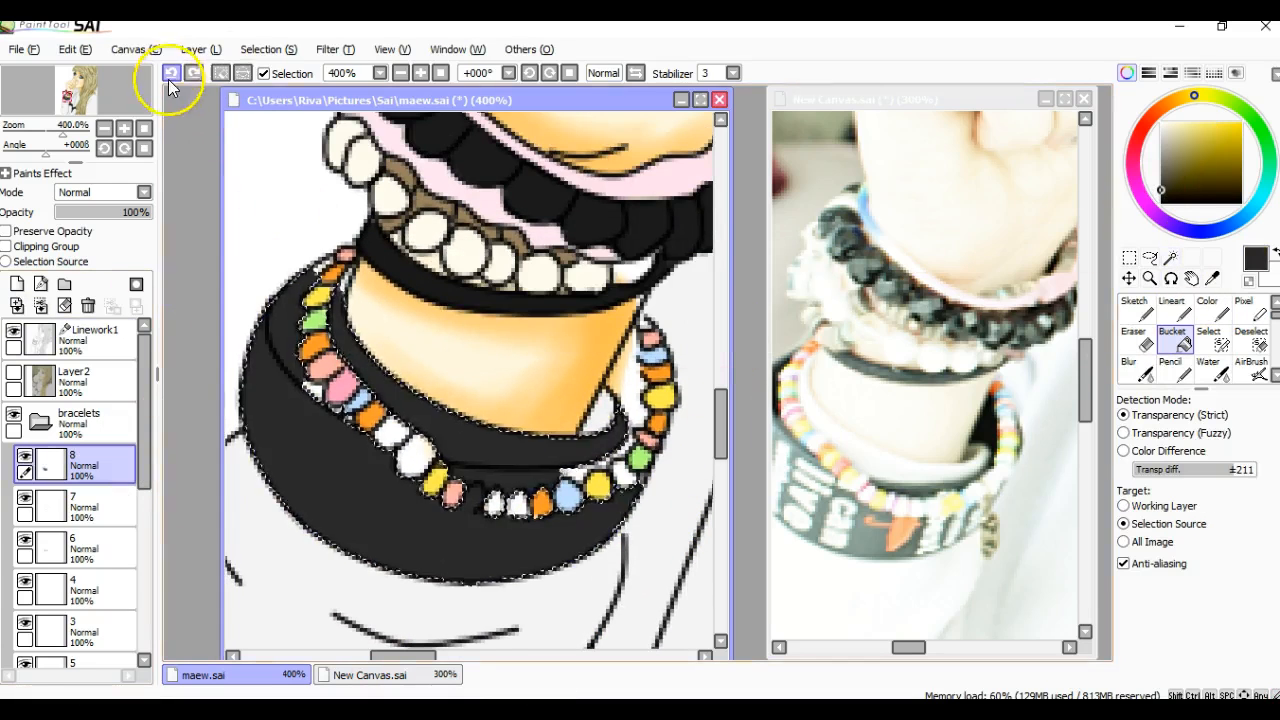
left_click(1133, 331)
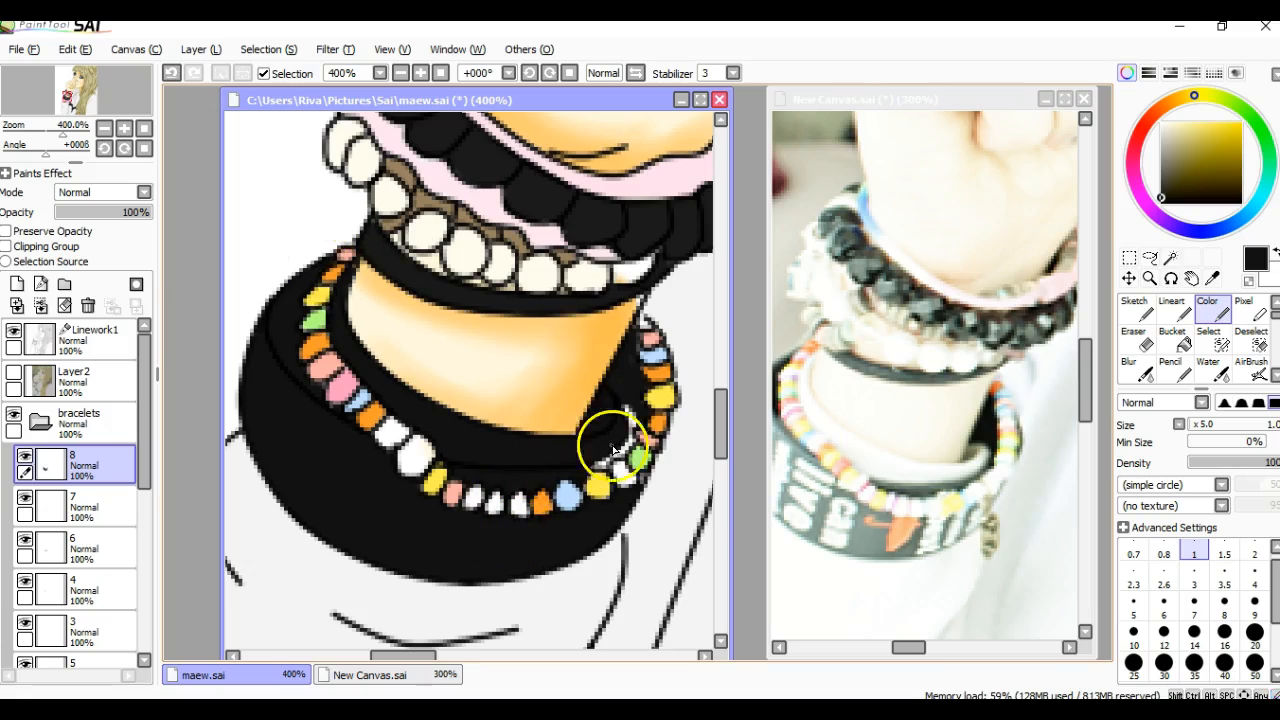
mouse_move(503, 348)
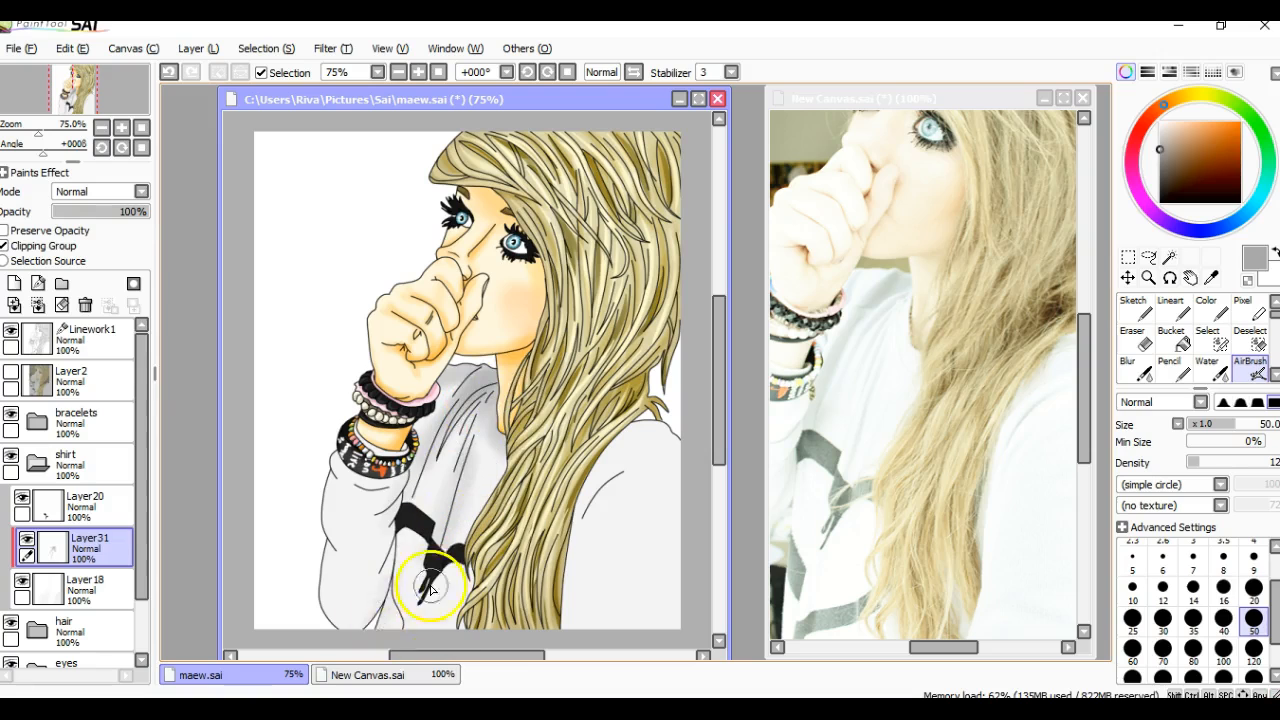
- On Linework1, refine the black sweater print and blur the grey shading softly
left_click(1169, 258)
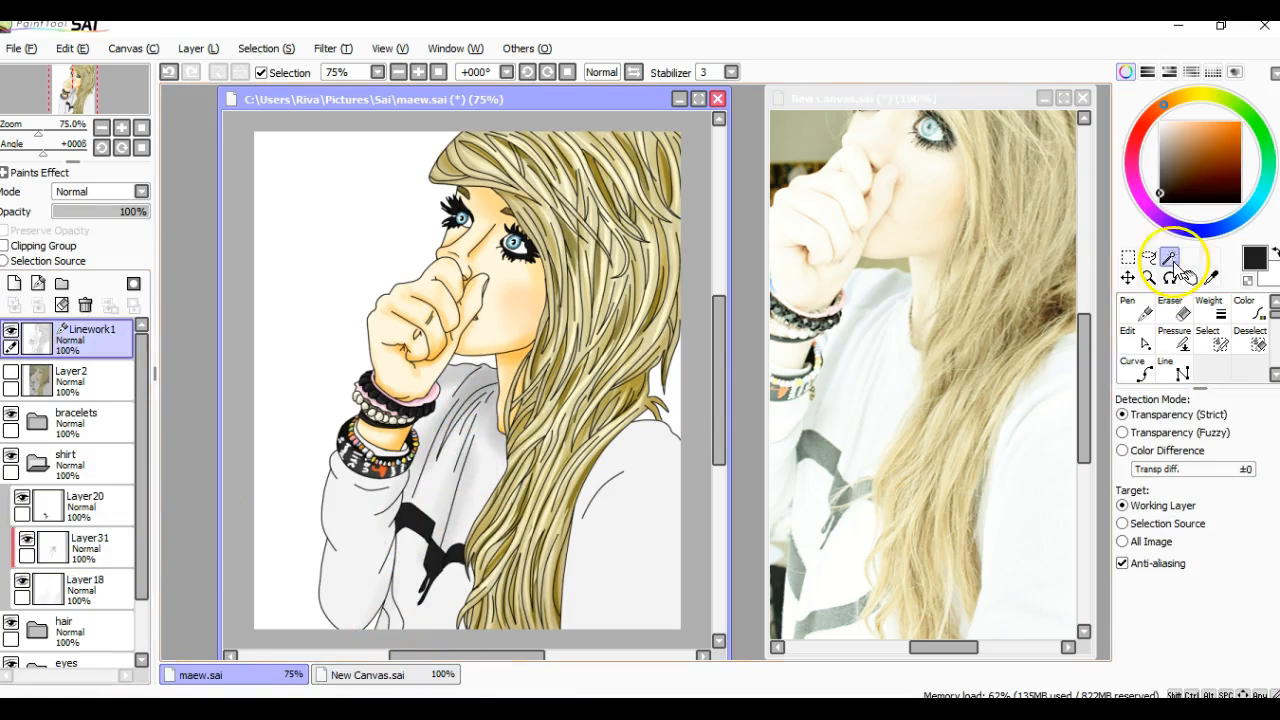
left_click(1170, 258)
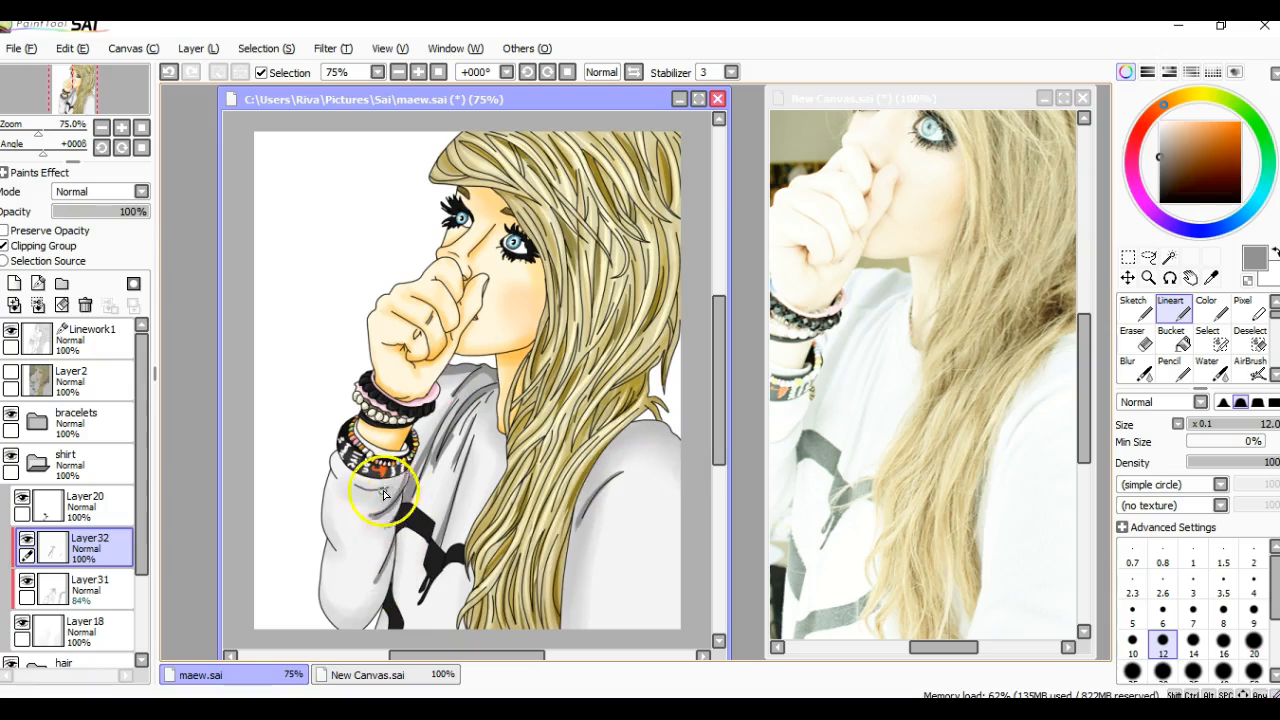
left_click(1132, 367)
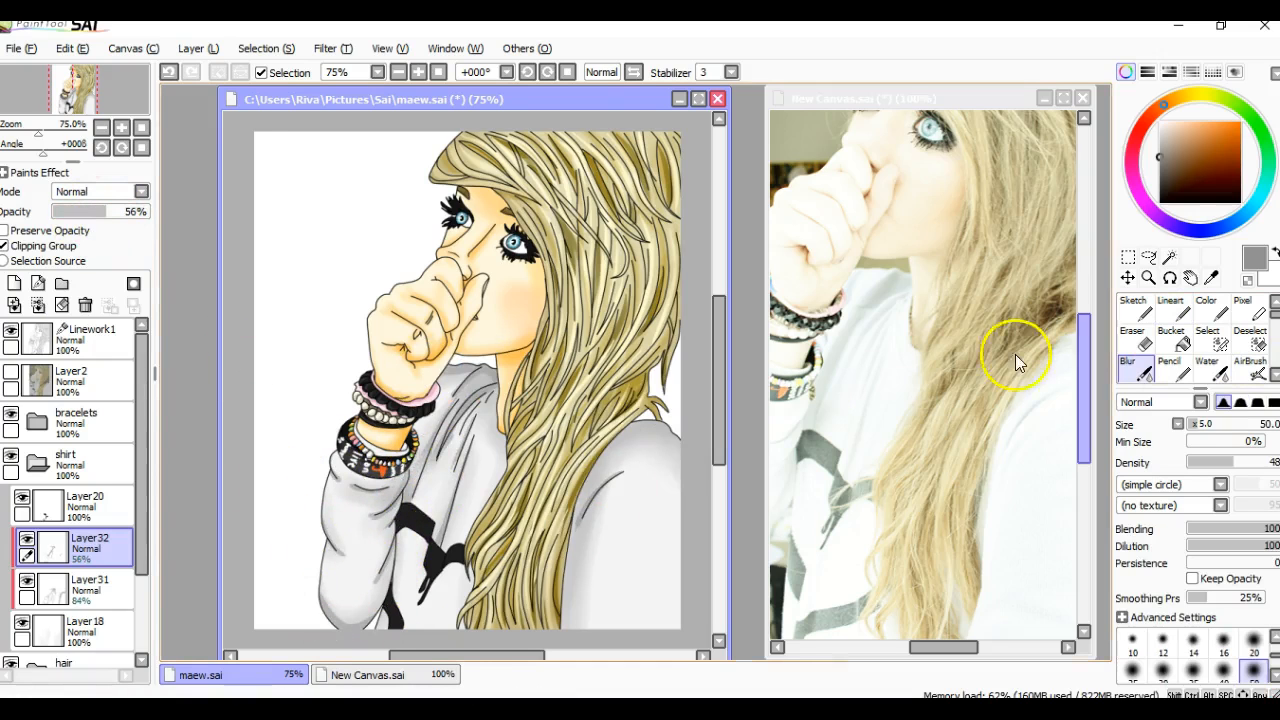
left_click(14, 48)
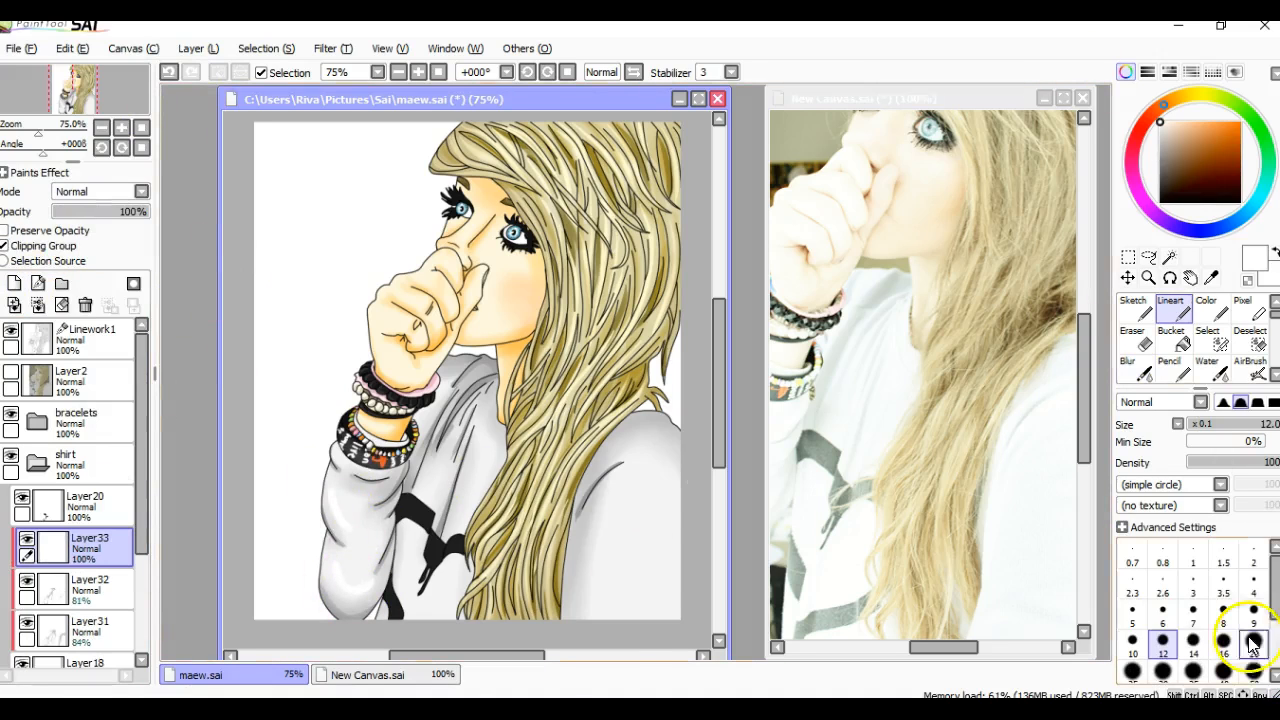
left_click(1132, 362)
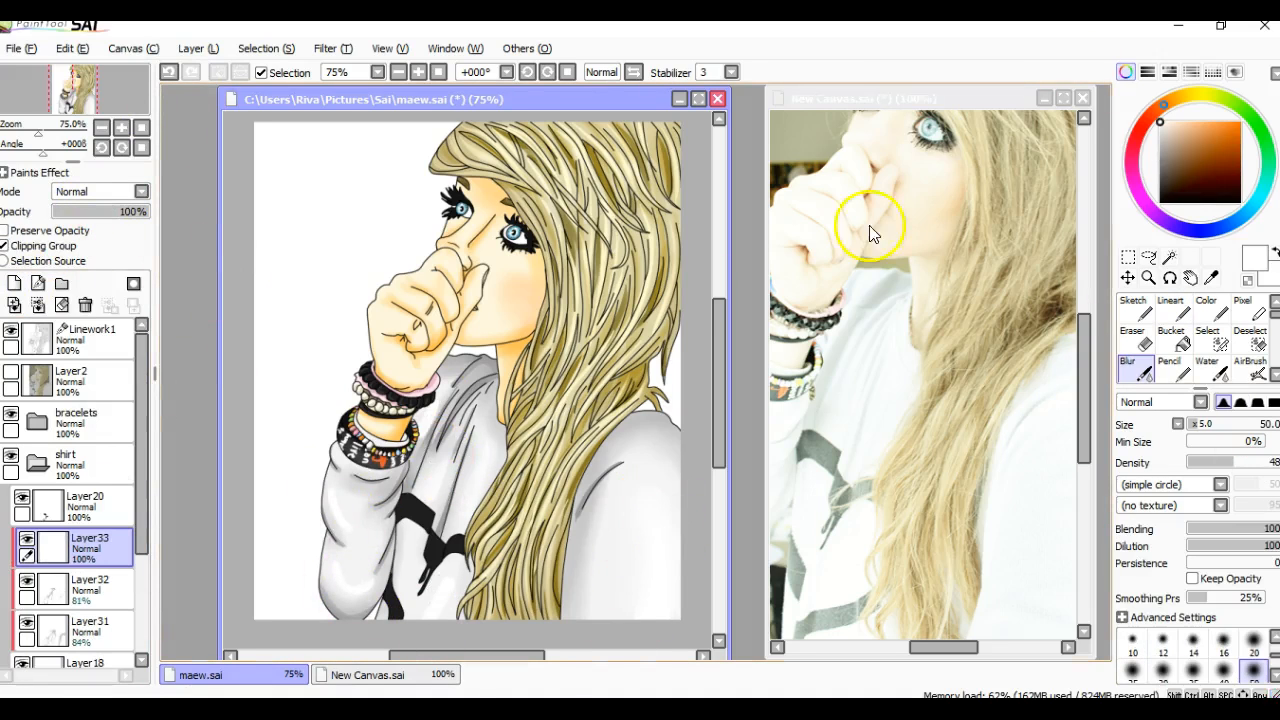